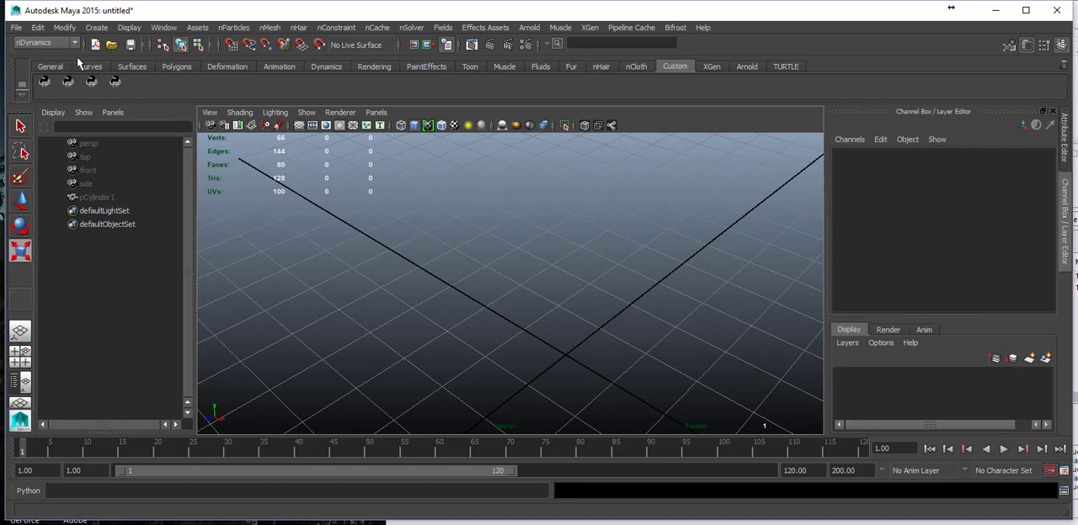
# Show the menu set list: Animation, Polygons, Surfaces, Dynamics, Rendering, nDynamics.
pyautogui.click(74, 42)
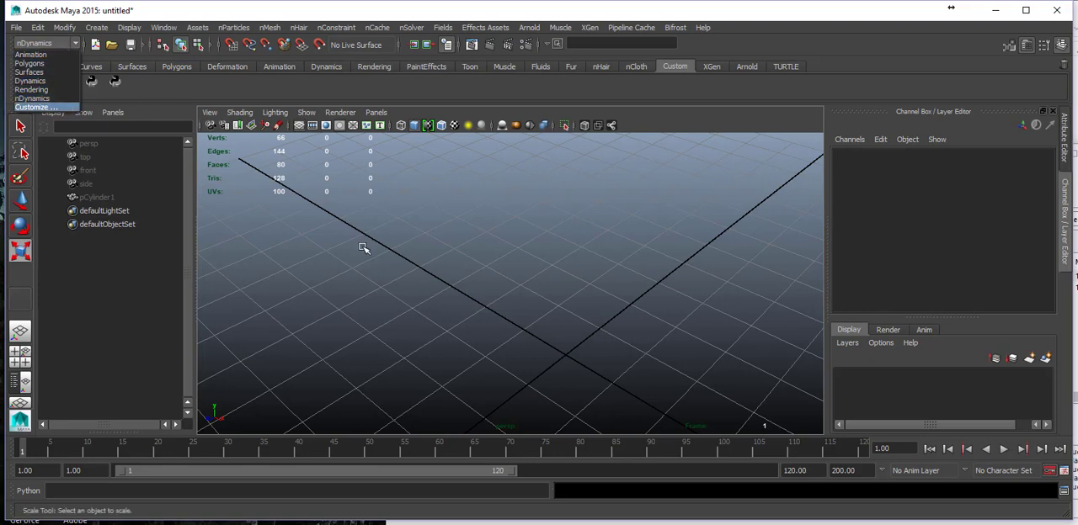
pyautogui.moveTo(33, 81)
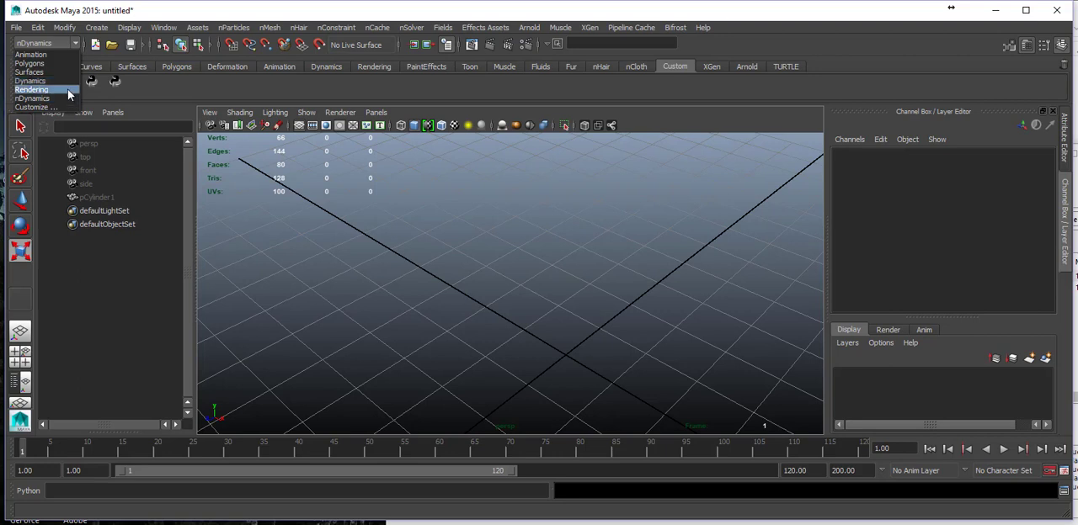
pyautogui.moveTo(32, 99)
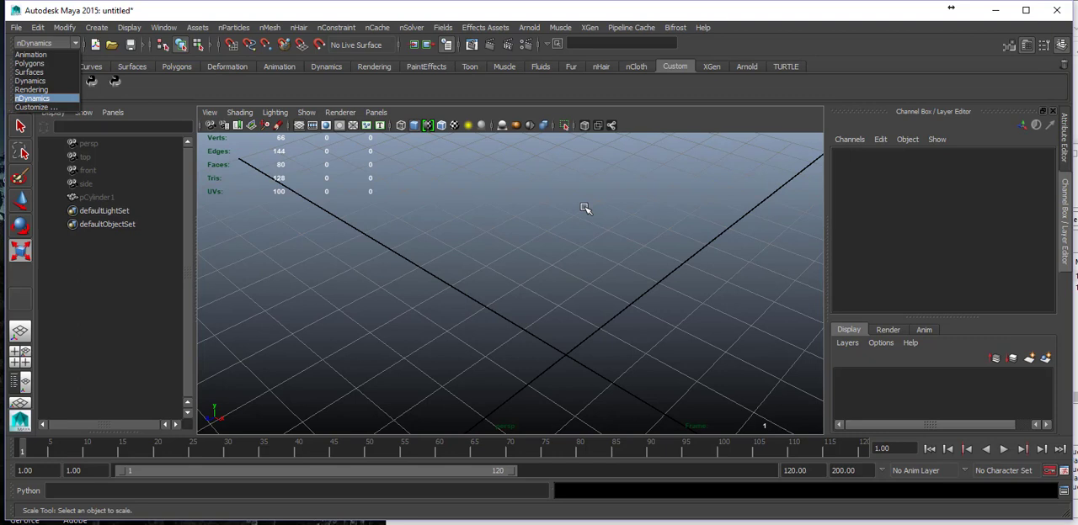
pyautogui.moveTo(532, 276)
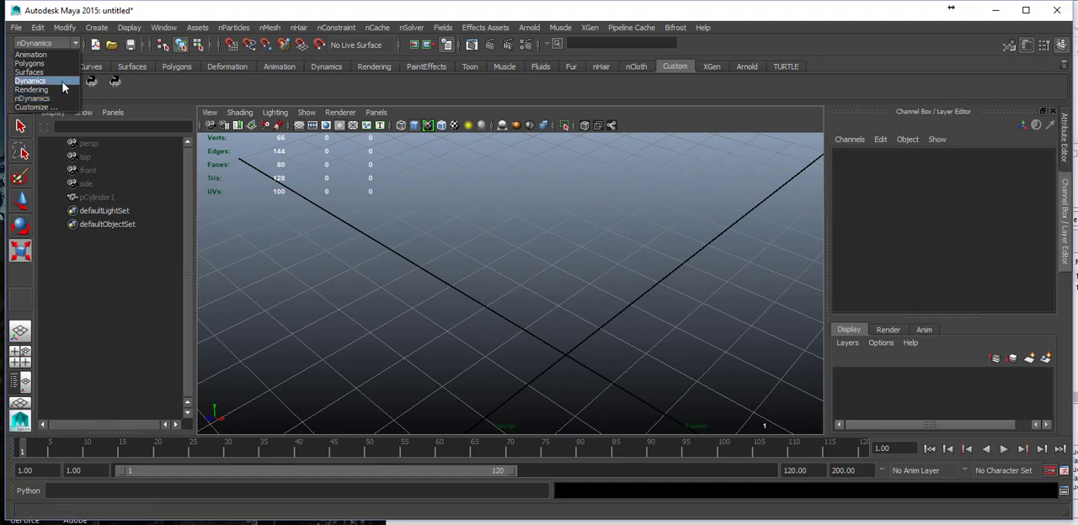
pyautogui.moveTo(63, 99)
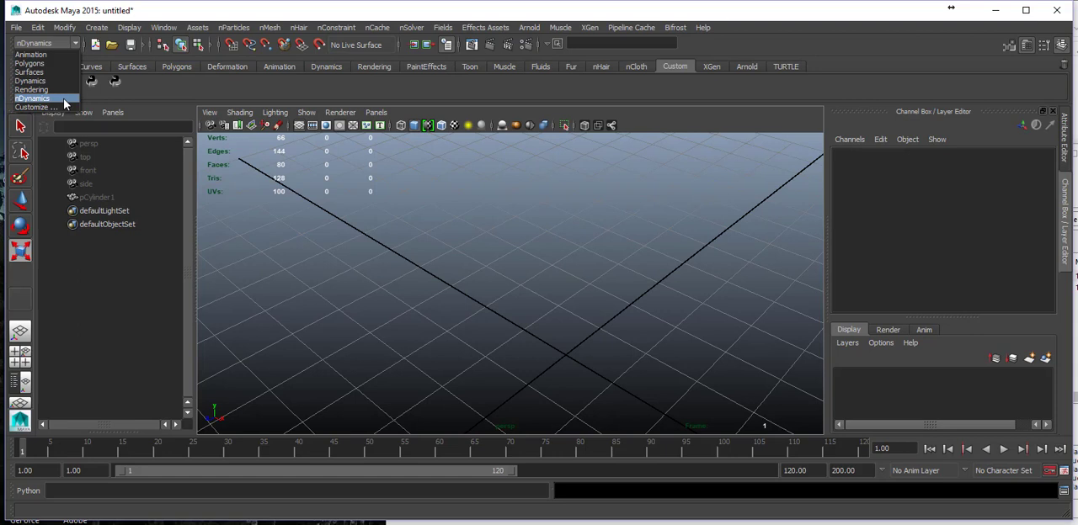
pyautogui.moveTo(67, 91)
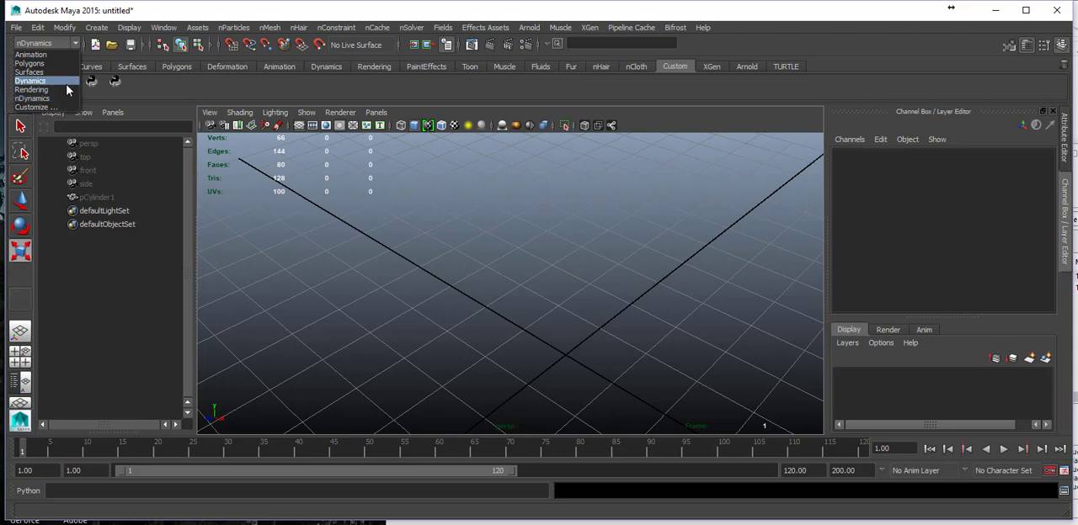
# Switch to the Dynamics menu set and show its Particles menu commands.
pyautogui.click(31, 80)
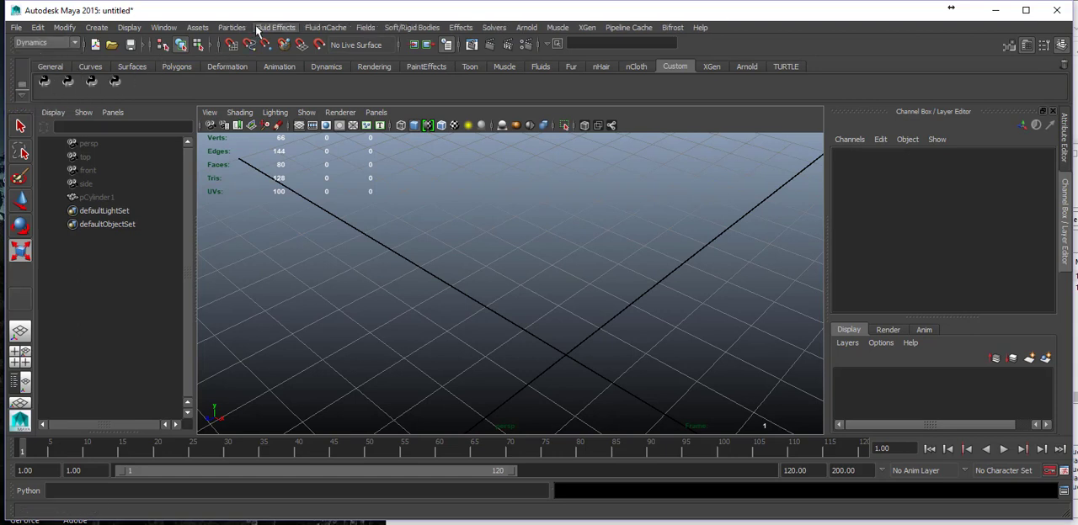
pyautogui.click(231, 27)
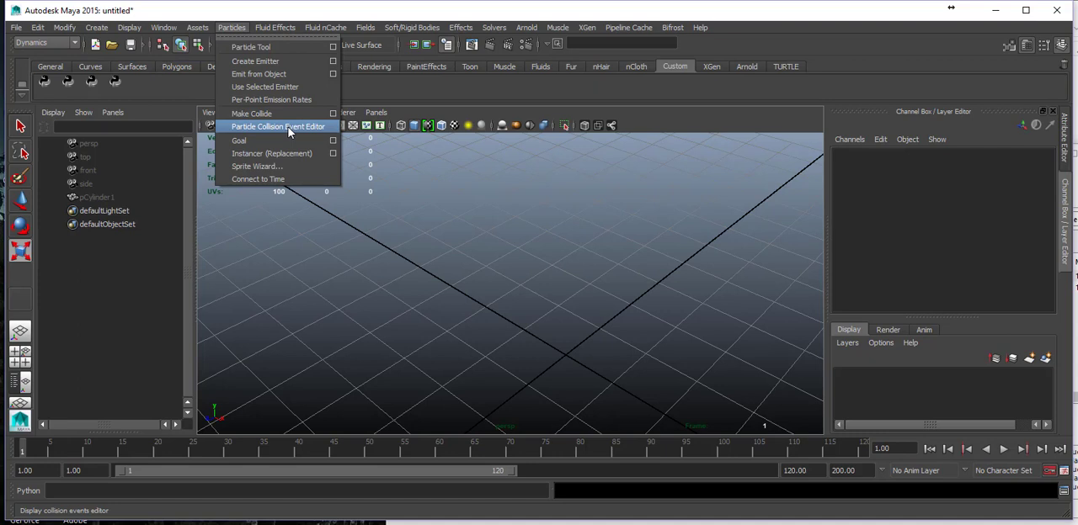
pyautogui.moveTo(286, 87)
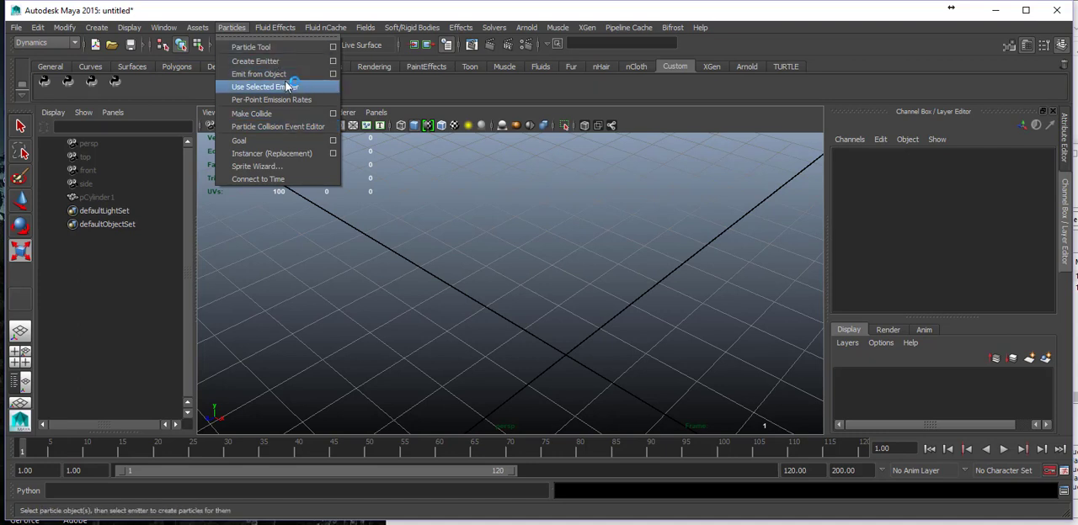
pyautogui.moveTo(271, 153)
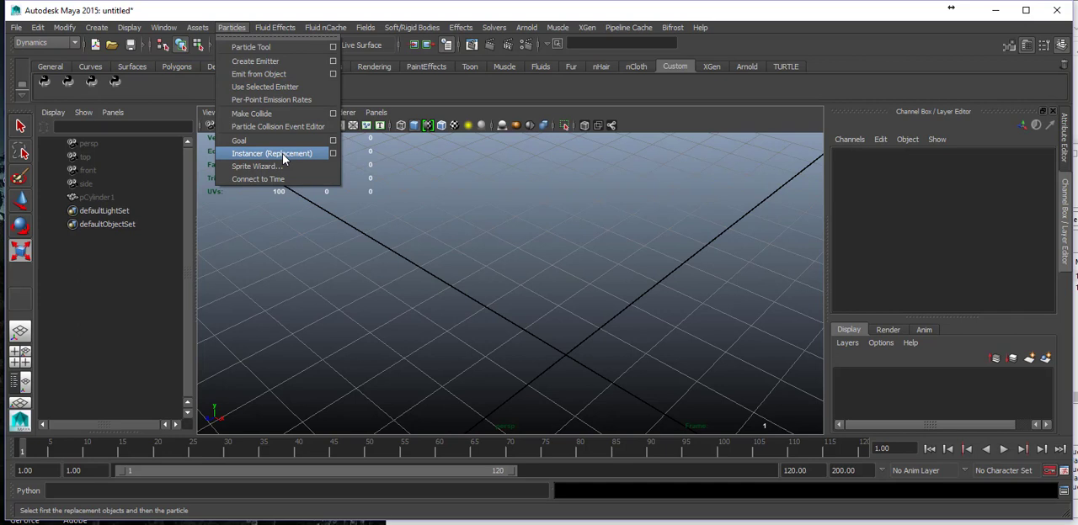
pyautogui.moveTo(278, 126)
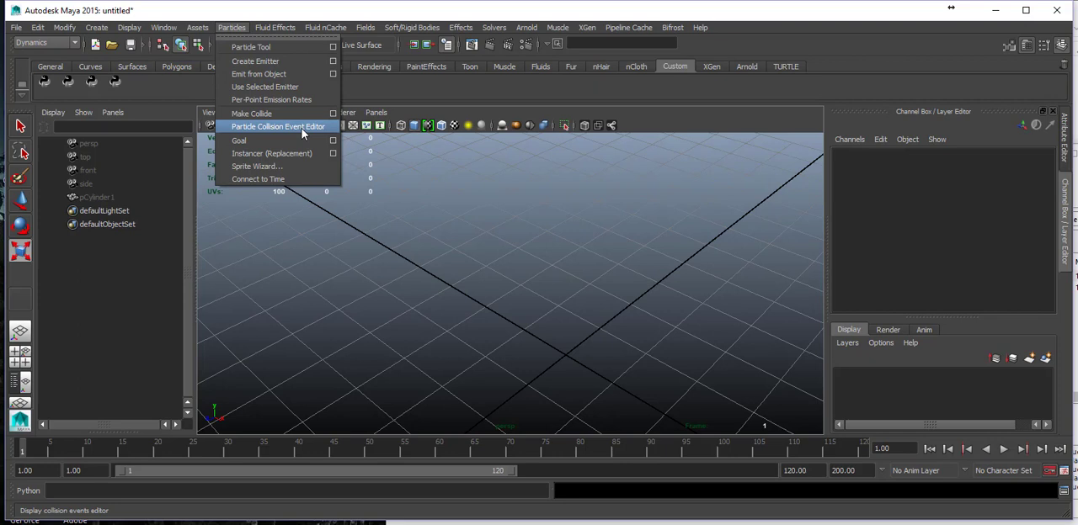
pyautogui.moveTo(293, 126)
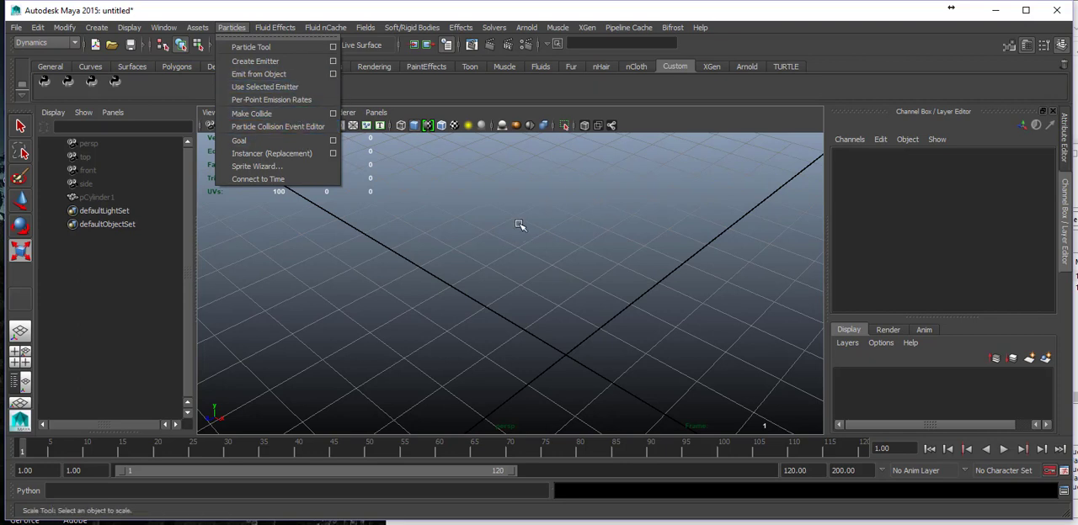
pyautogui.moveTo(514, 243)
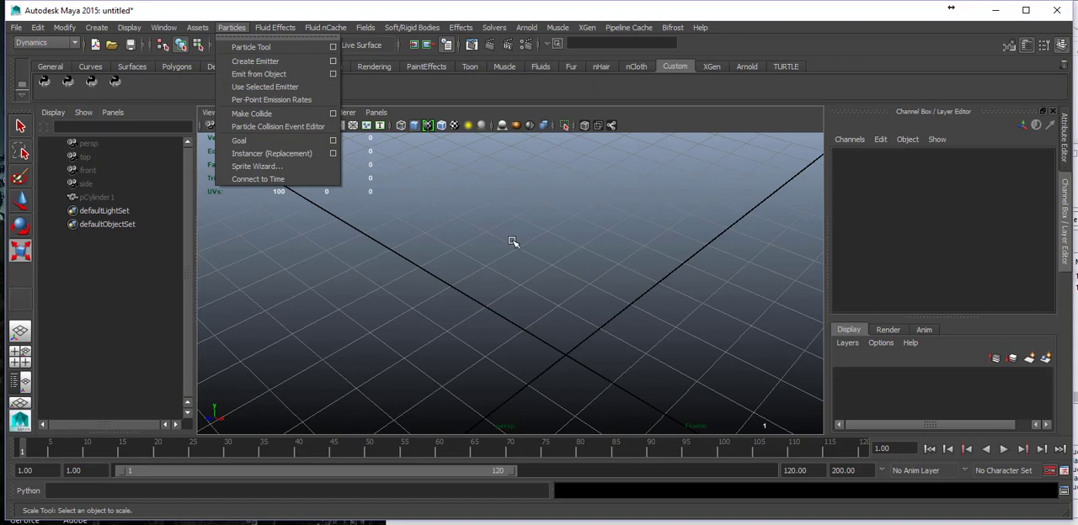
pyautogui.moveTo(506, 269)
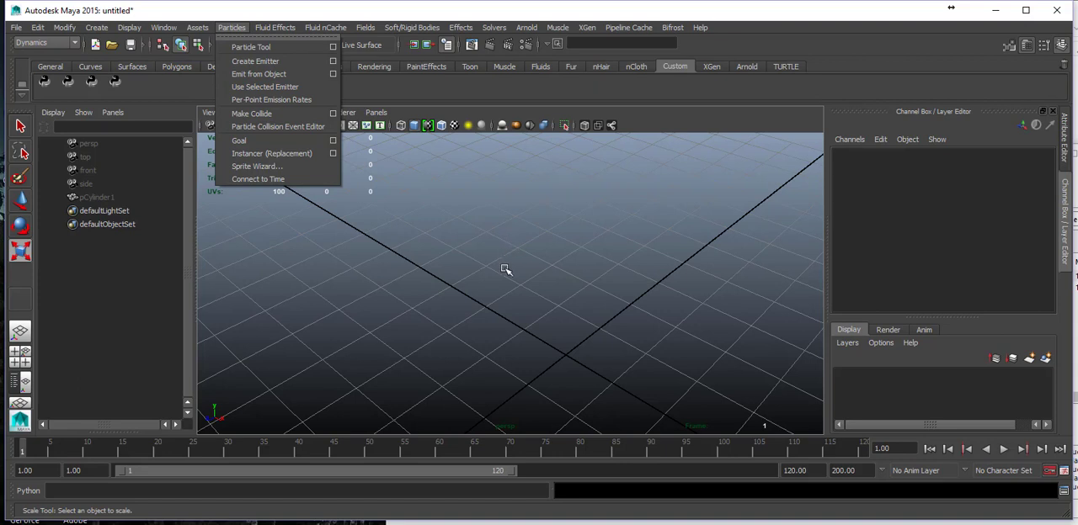
pyautogui.moveTo(546, 301)
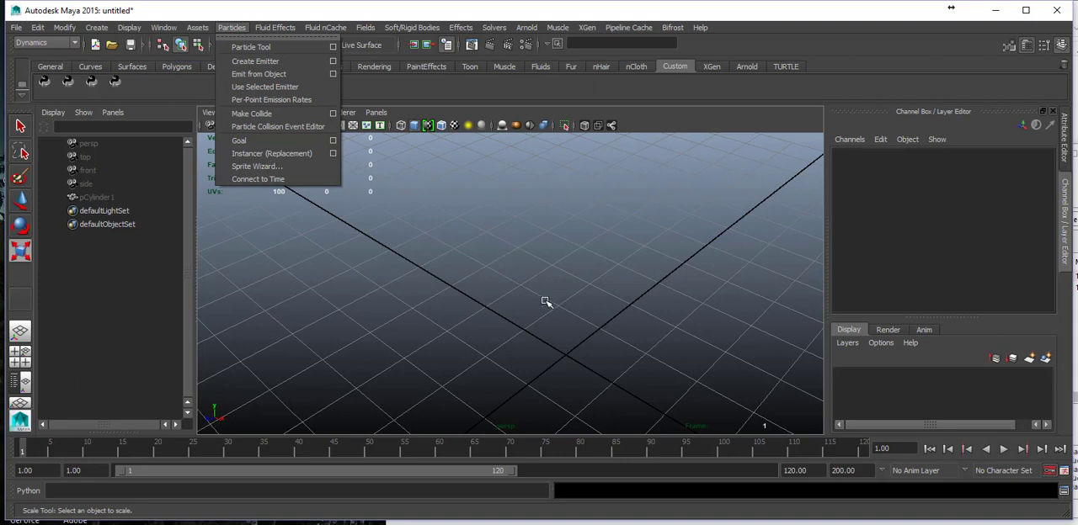
pyautogui.moveTo(540, 295)
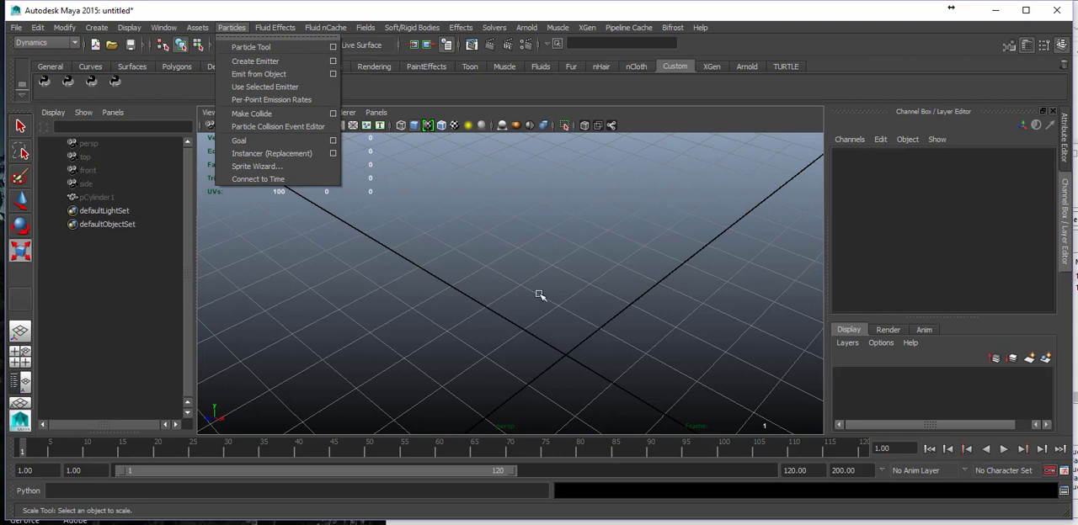
pyautogui.moveTo(549, 289)
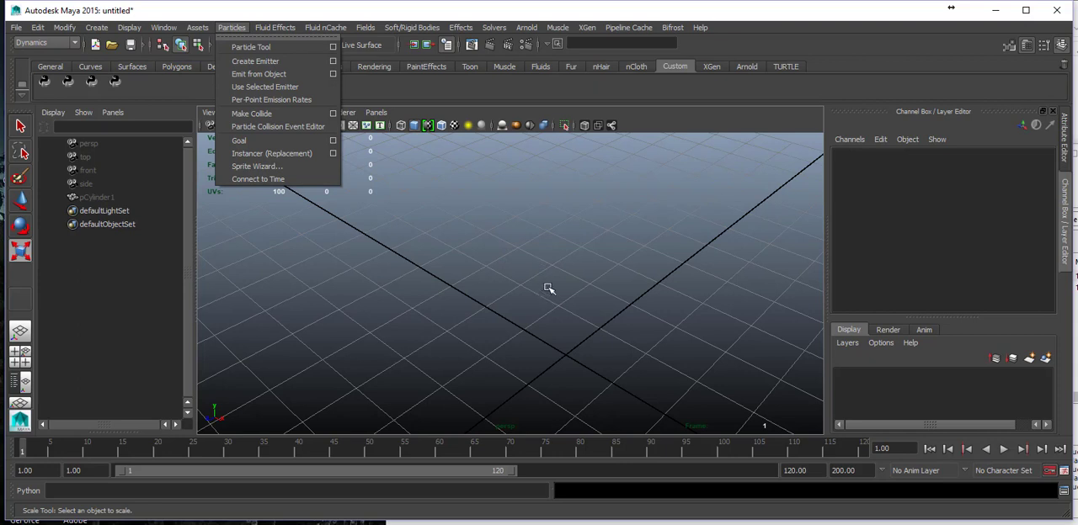
pyautogui.moveTo(168, 105)
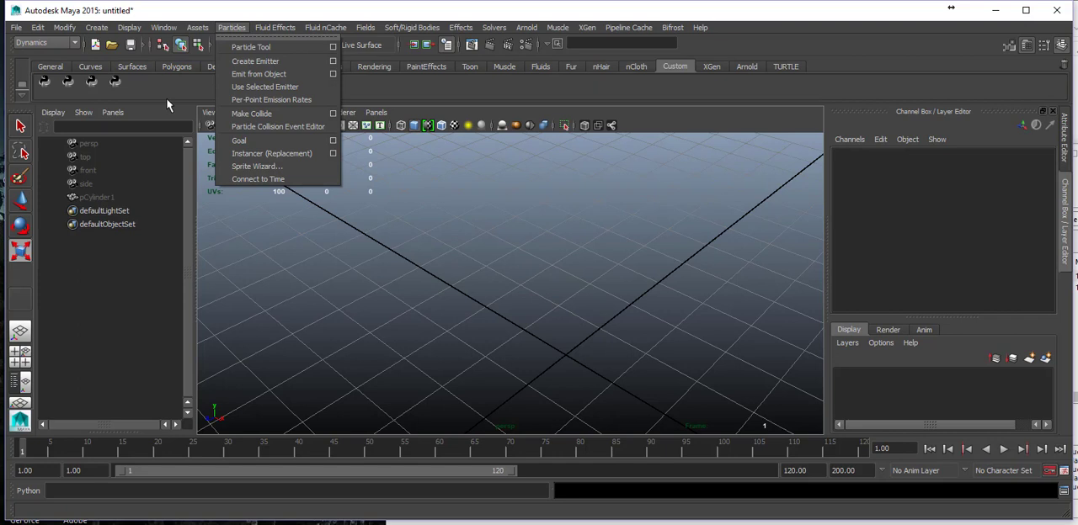
# Switch back to the nDynamics menu set and browse its nParticles menu.
pyautogui.click(15, 27)
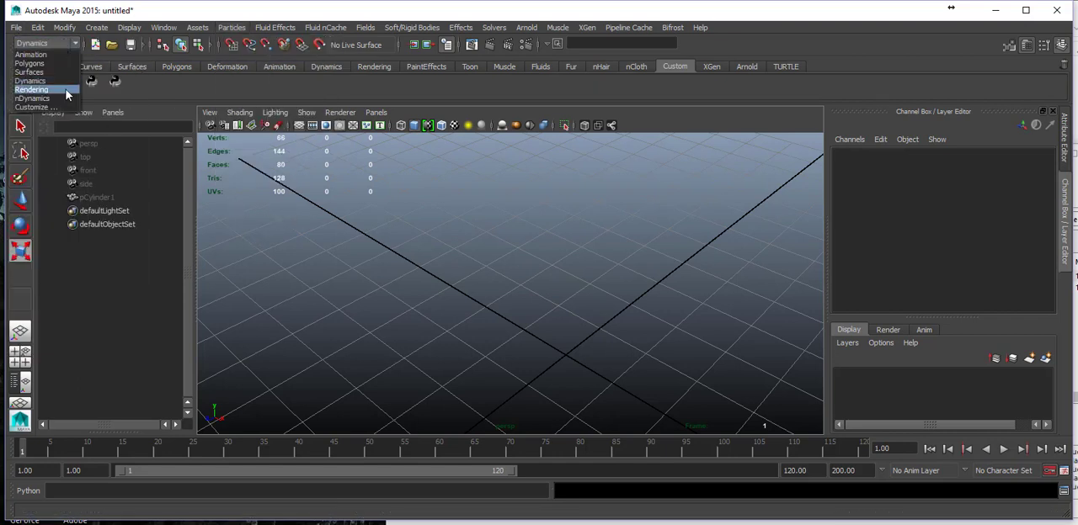
pyautogui.moveTo(32, 98)
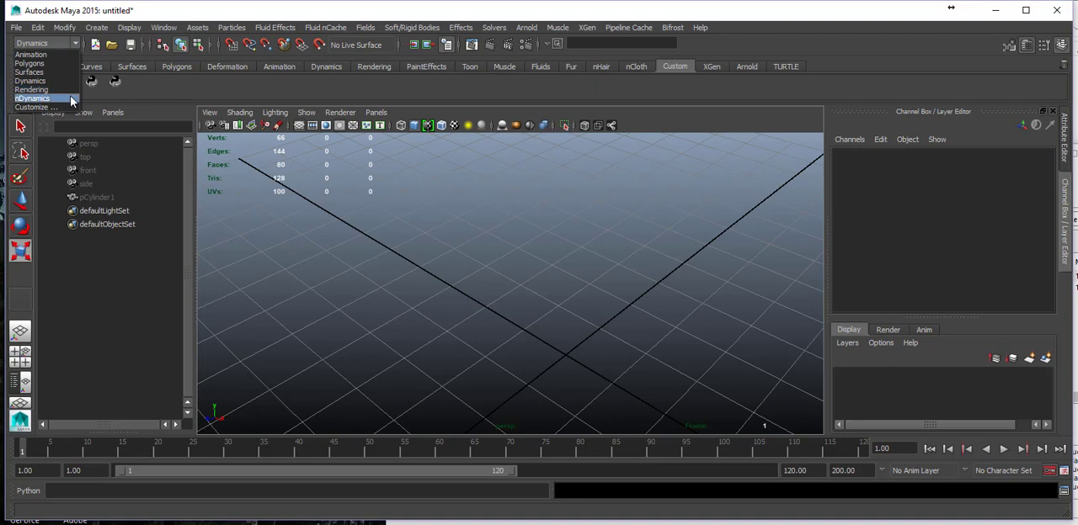
pyautogui.click(32, 97)
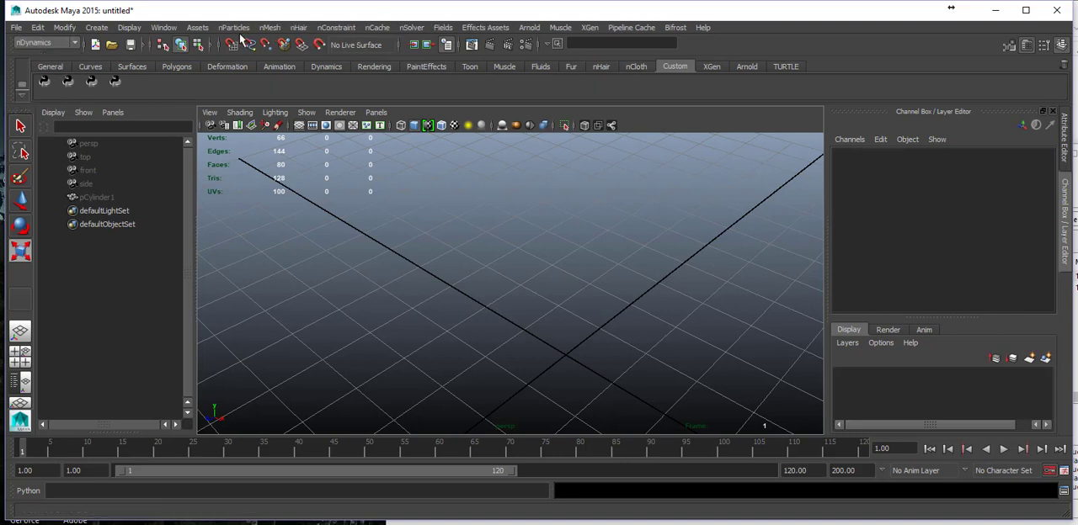
pyautogui.click(234, 27)
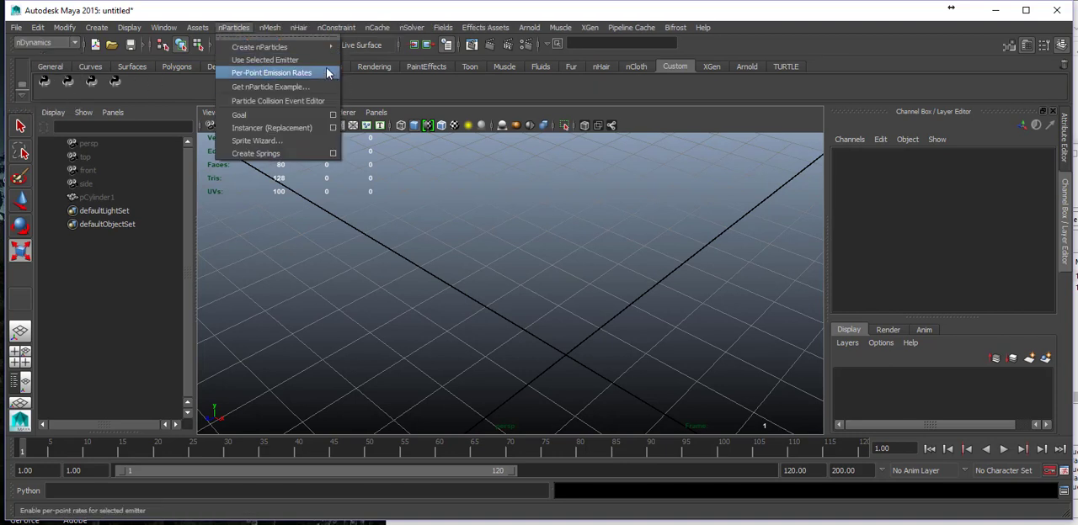
pyautogui.moveTo(259, 47)
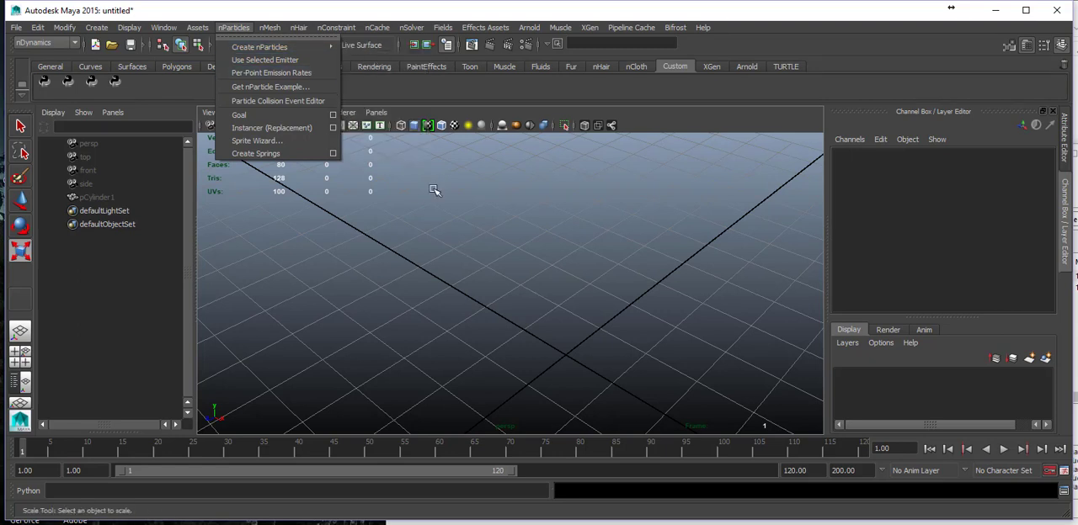
pyautogui.moveTo(508, 244)
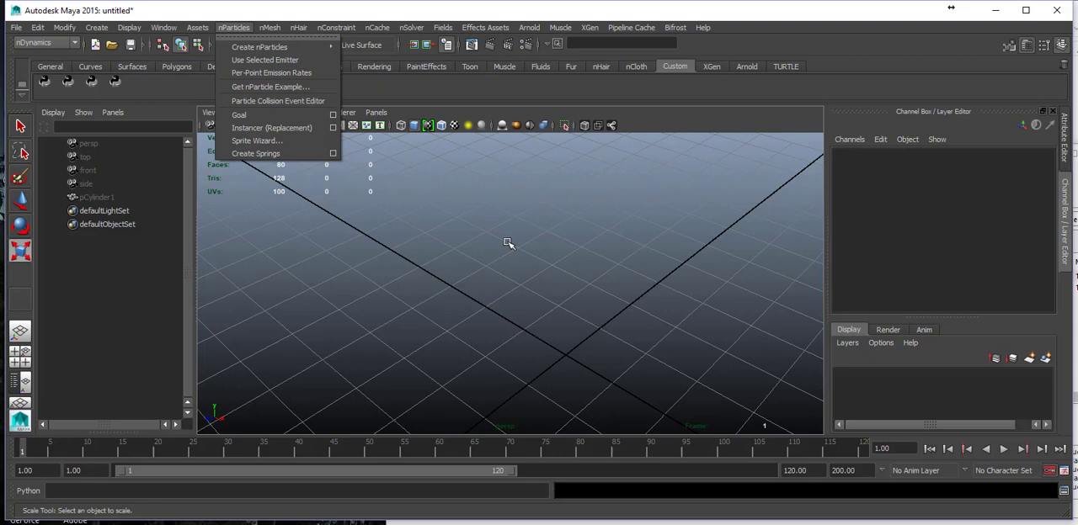
pyautogui.moveTo(571, 304)
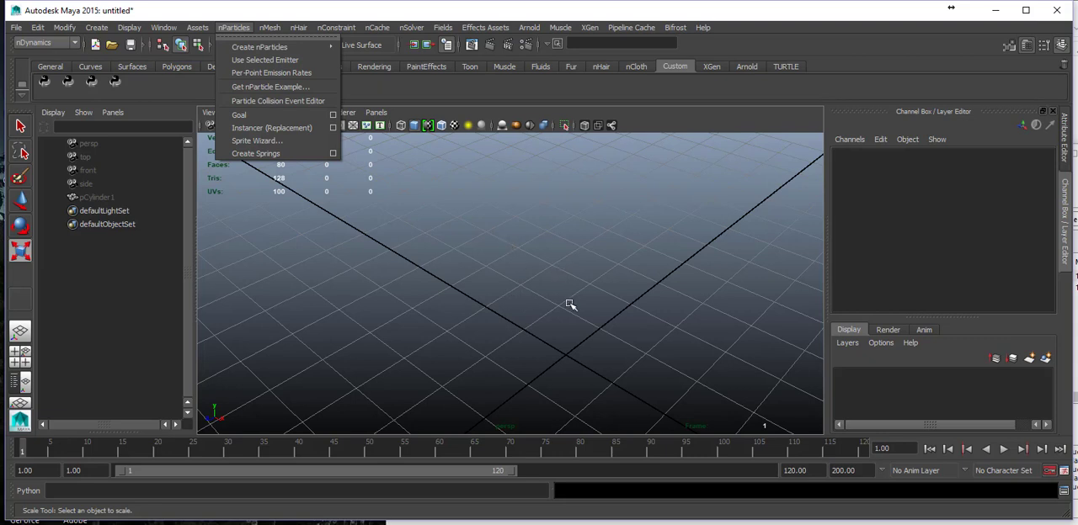
pyautogui.moveTo(567, 289)
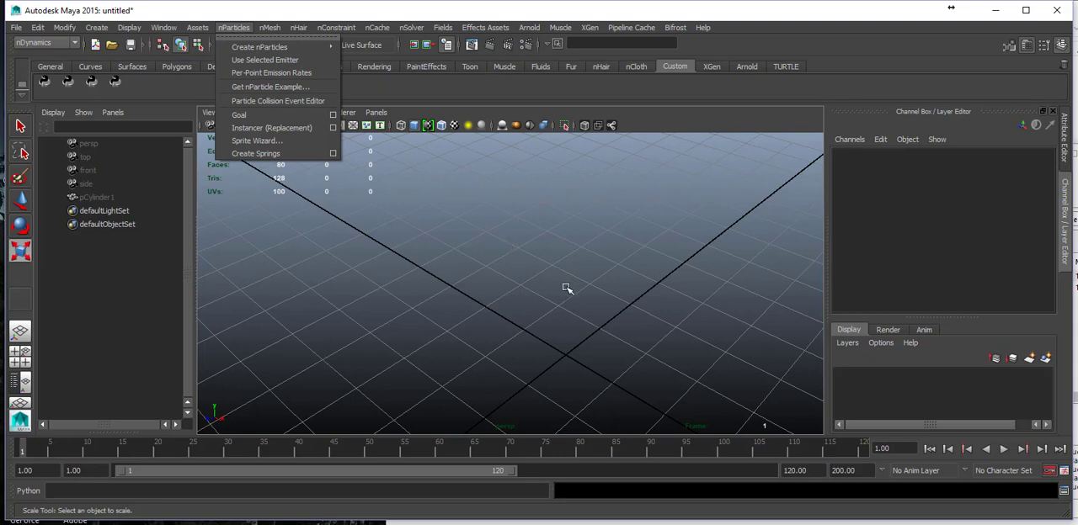
pyautogui.moveTo(549, 257)
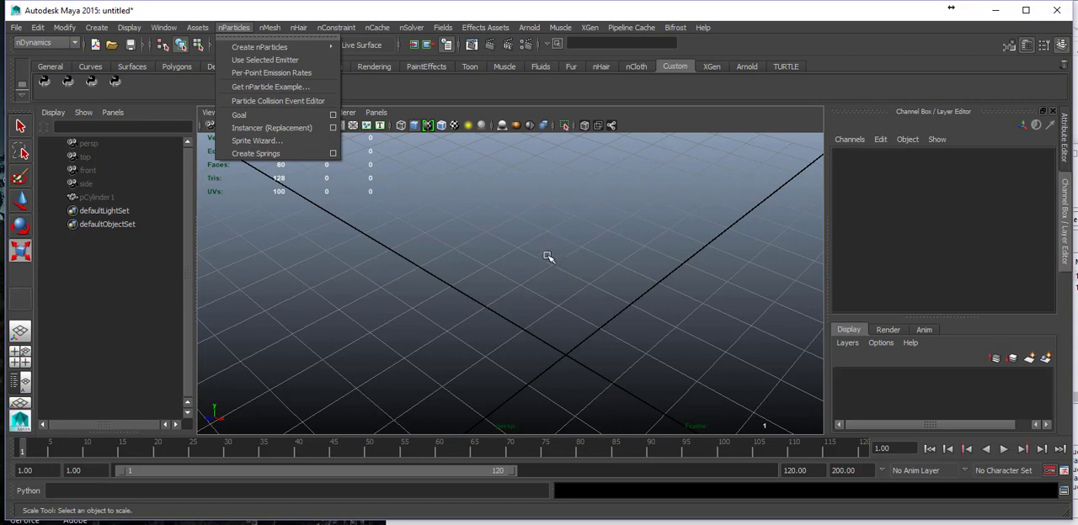
pyautogui.moveTo(562, 297)
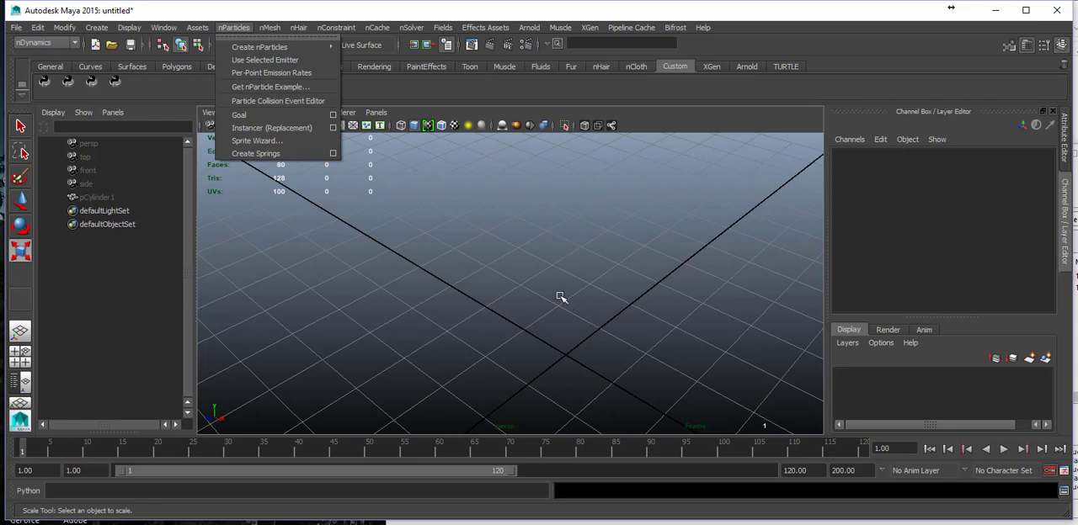
pyautogui.moveTo(260, 46)
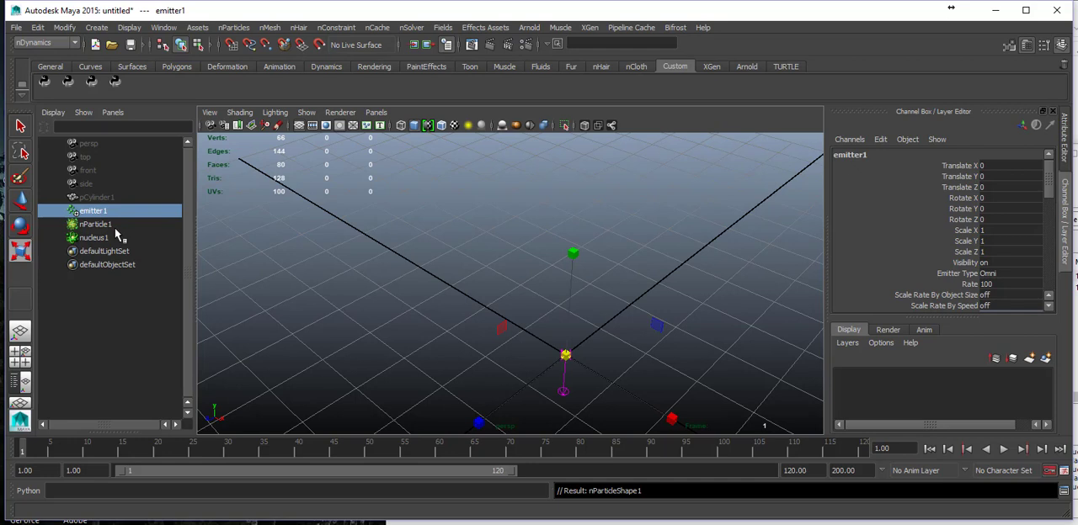
# Select nucleus1 and scroll its Attribute Editor to the Gravity and Wind settings.
pyautogui.click(93, 238)
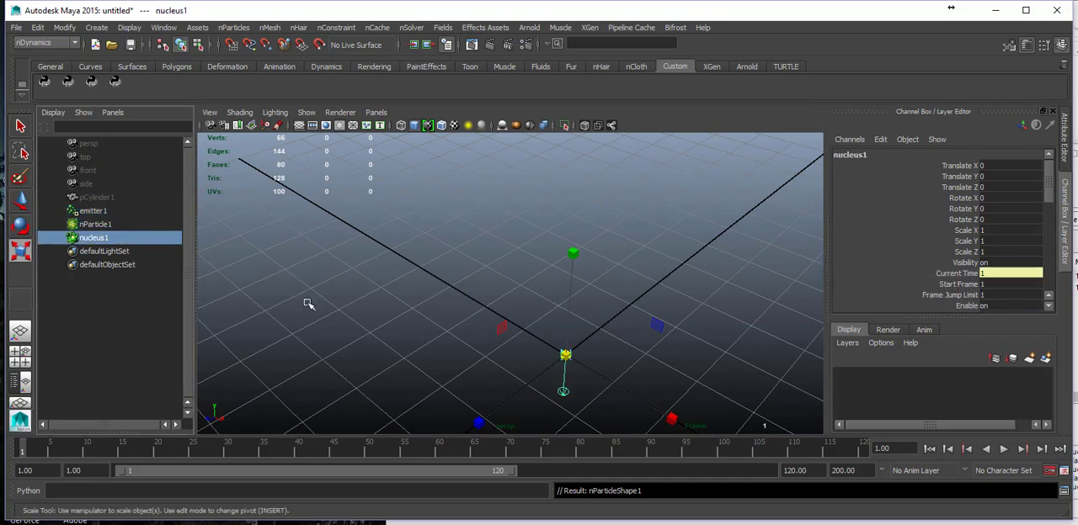
pyautogui.moveTo(309, 304); pyautogui.dragTo(470, 326)
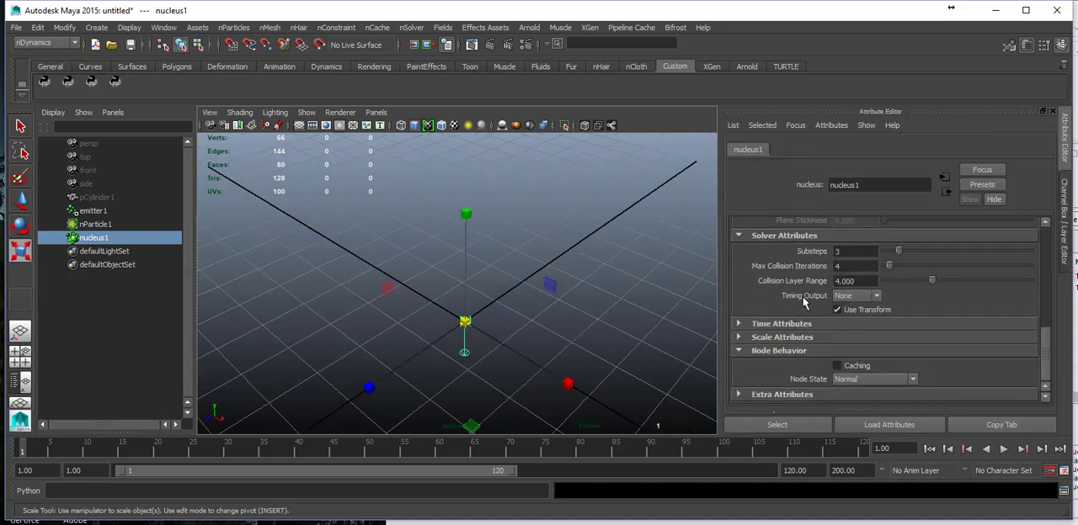
pyautogui.scroll(3)
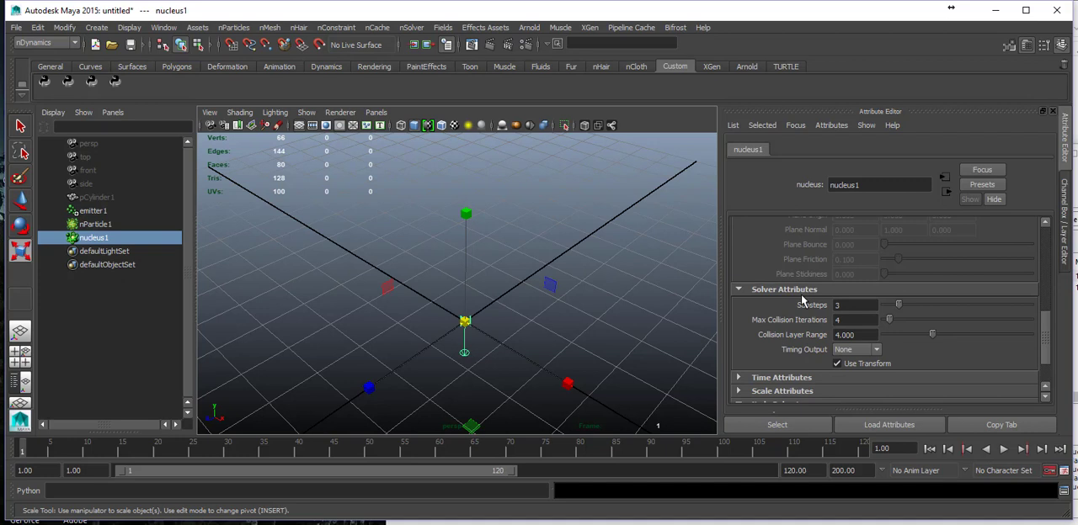
pyautogui.scroll(3)
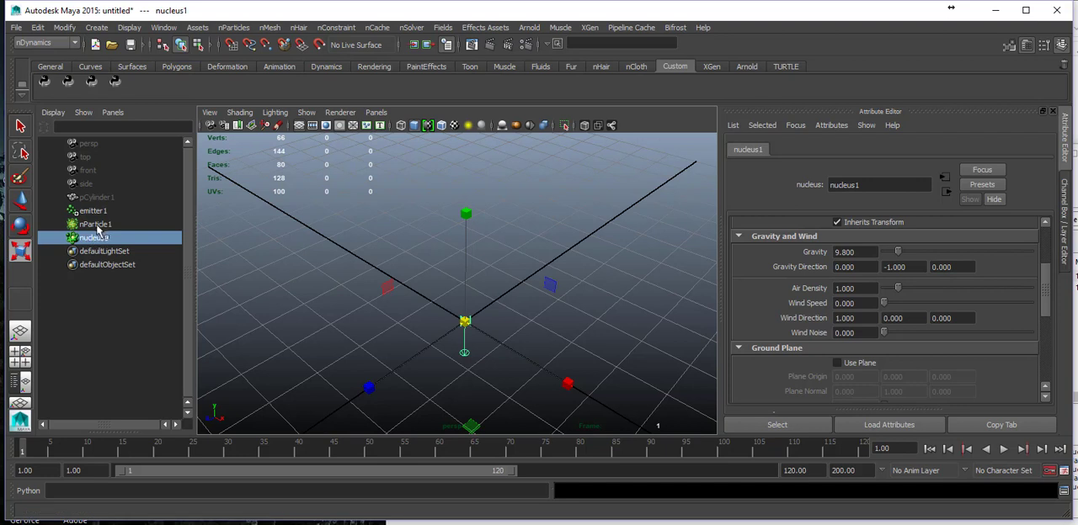
# Uncheck Ignore Solver Gravity in nParticle1's Dynamic Properties and play to watch particles fall.
pyautogui.click(94, 224)
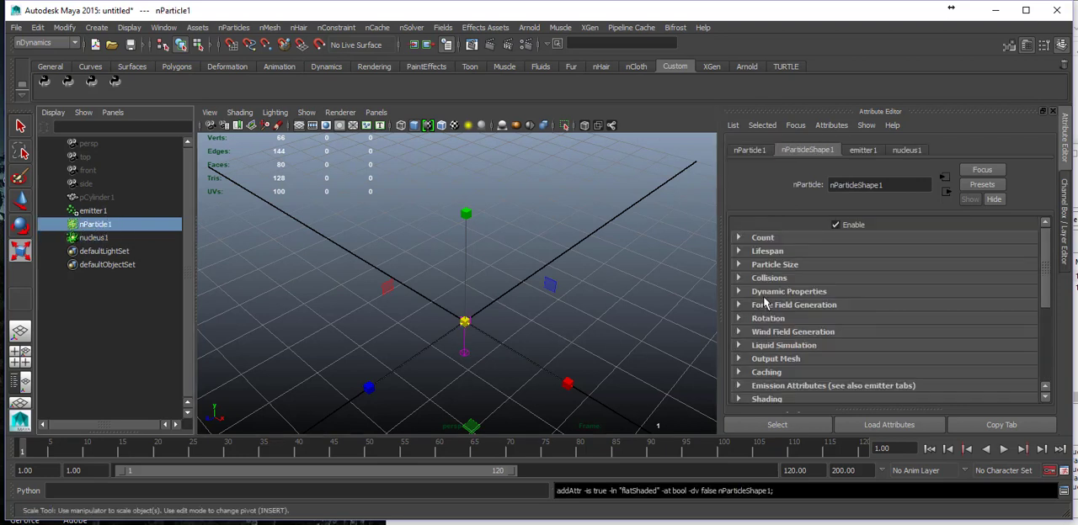
pyautogui.moveTo(463, 320); pyautogui.dragTo(586, 240)
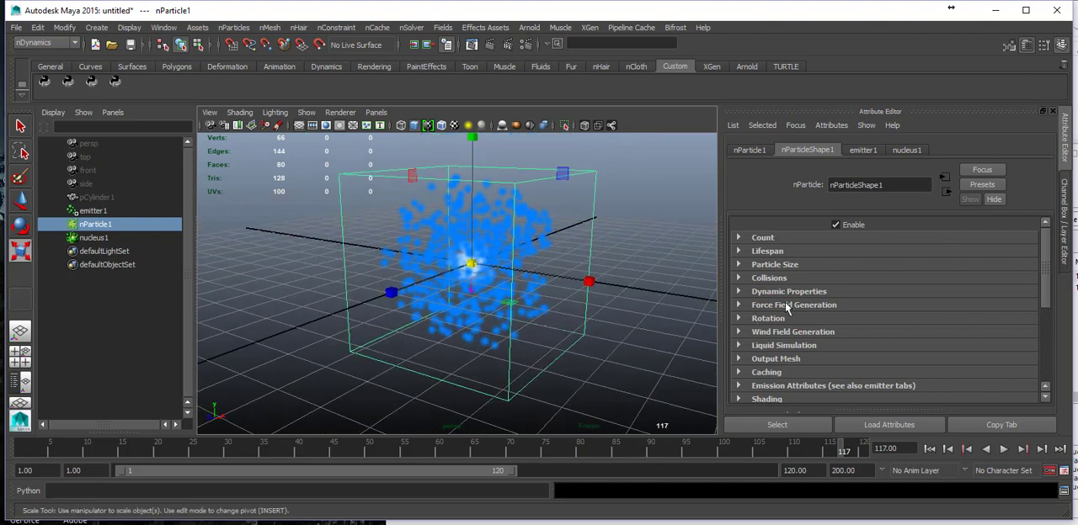
pyautogui.scroll(-3)
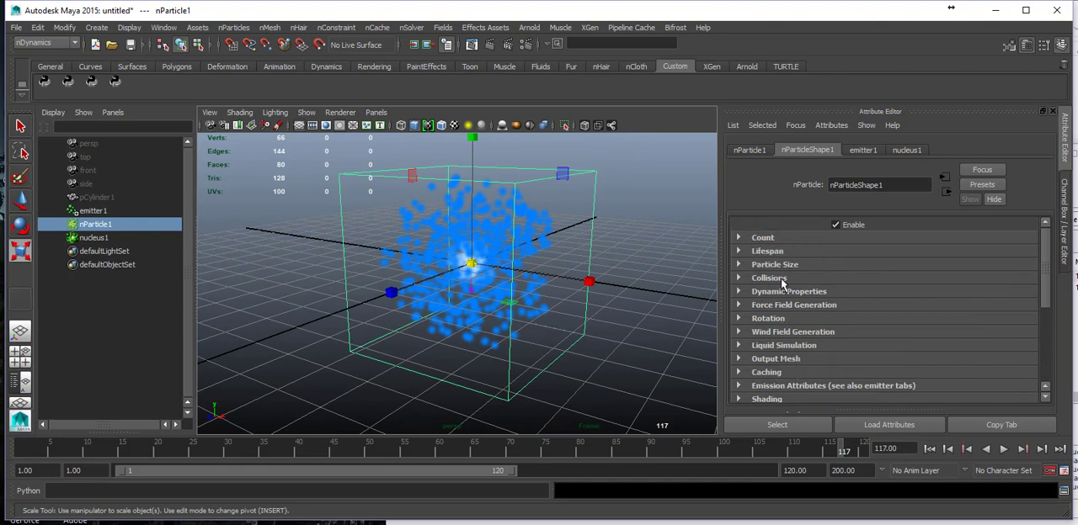
pyautogui.click(788, 277)
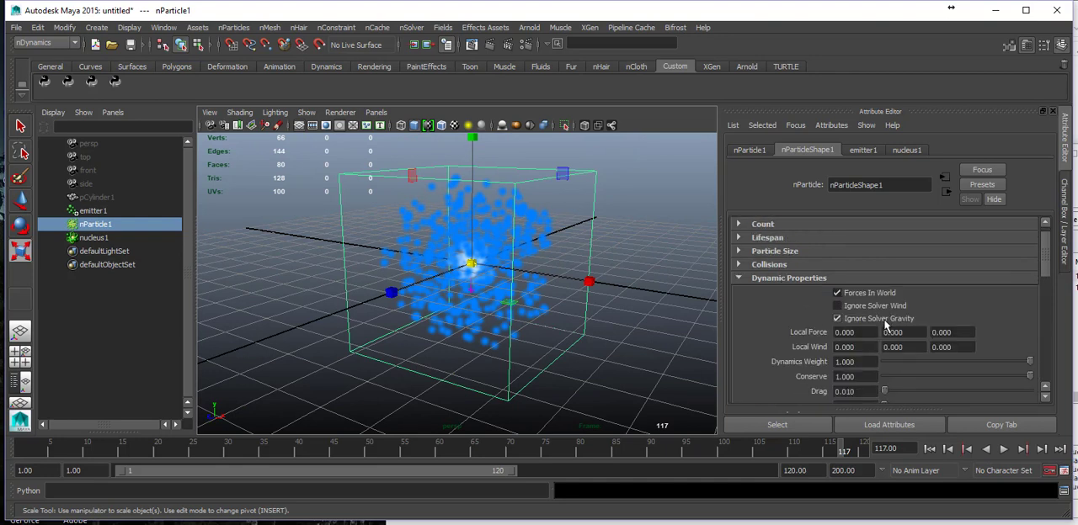
pyautogui.click(837, 318)
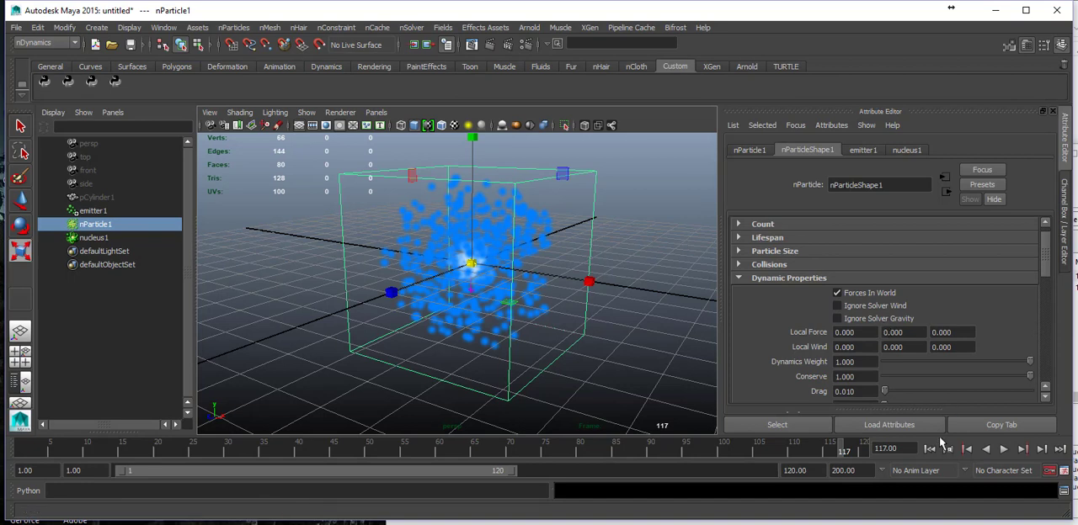
pyautogui.click(1003, 449)
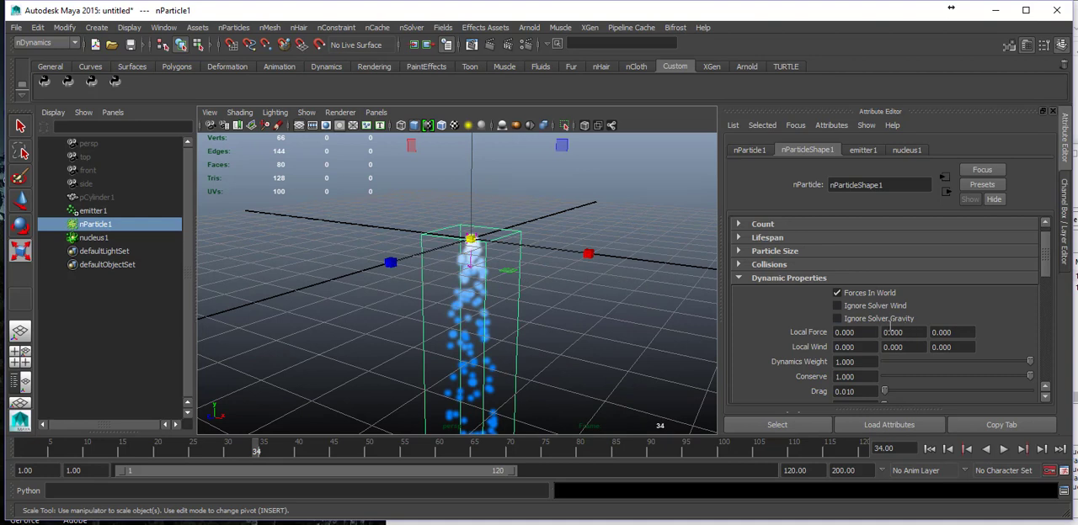
# Adjust nParticle1's solver gravity and world-force options, then reselect nucleus1.
pyautogui.click(93, 237)
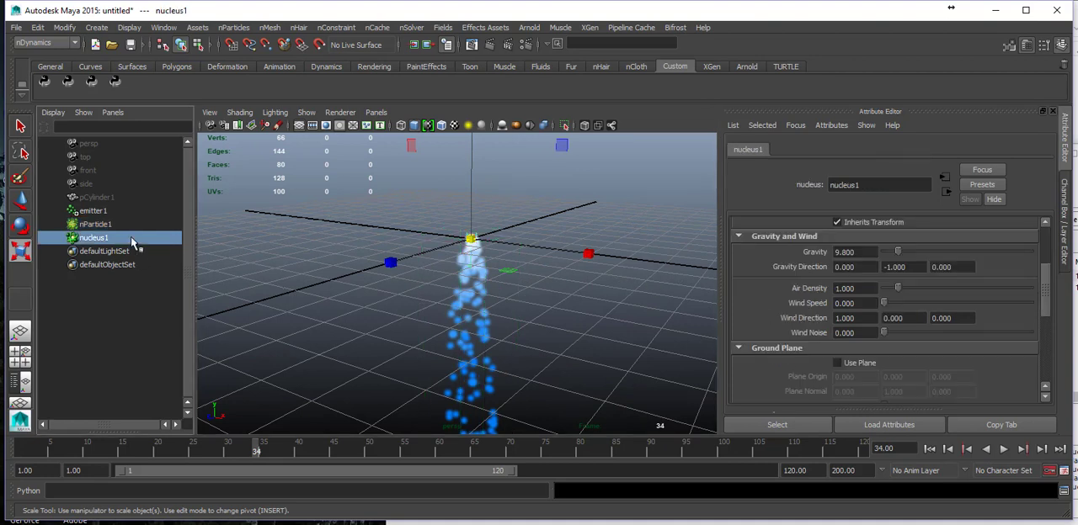
pyautogui.click(94, 224)
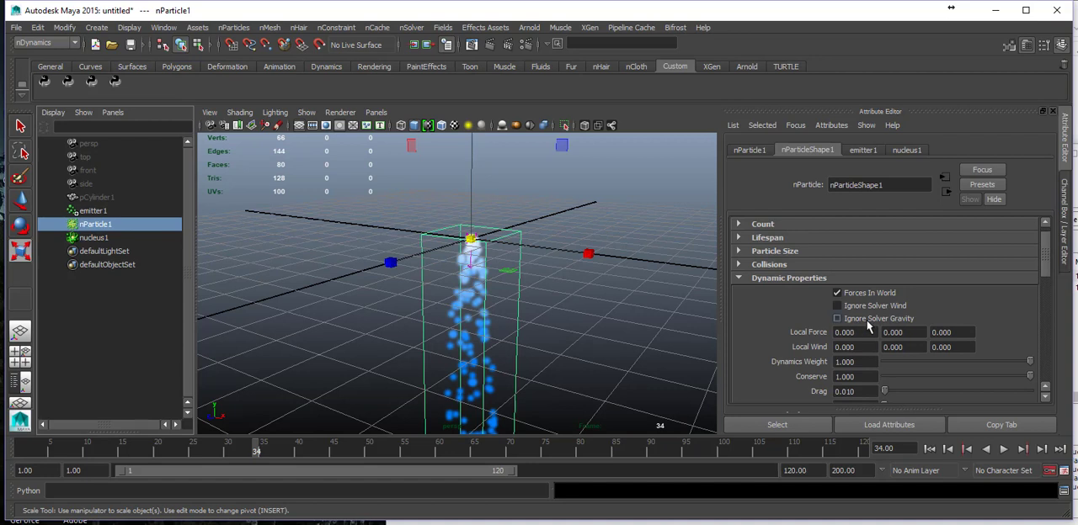
pyautogui.click(837, 319)
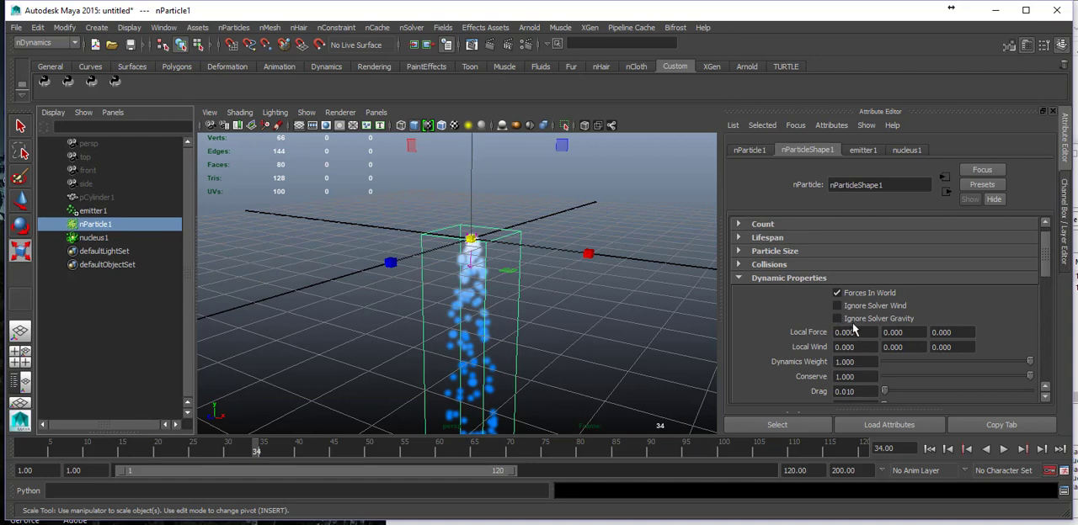
pyautogui.click(837, 293)
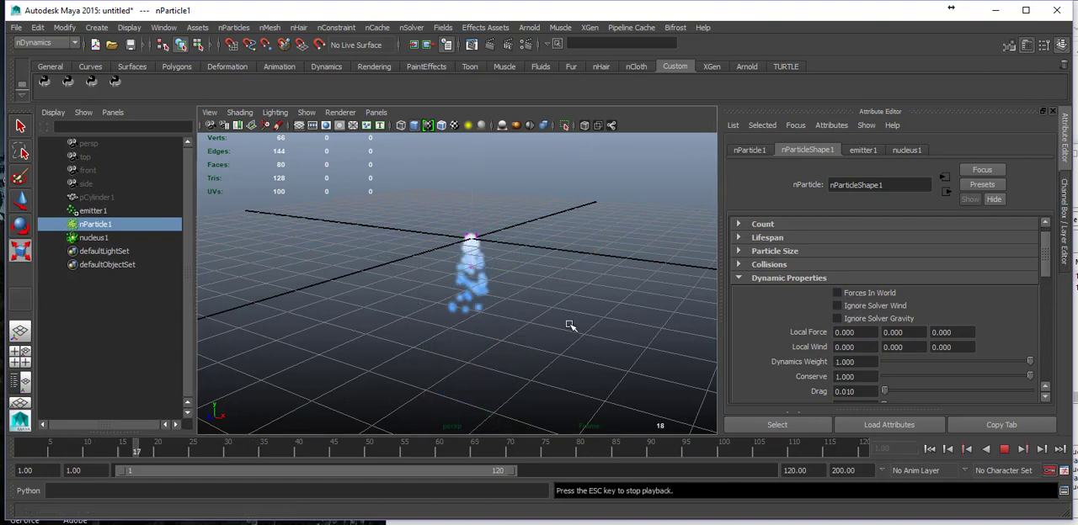
pyautogui.click(94, 238)
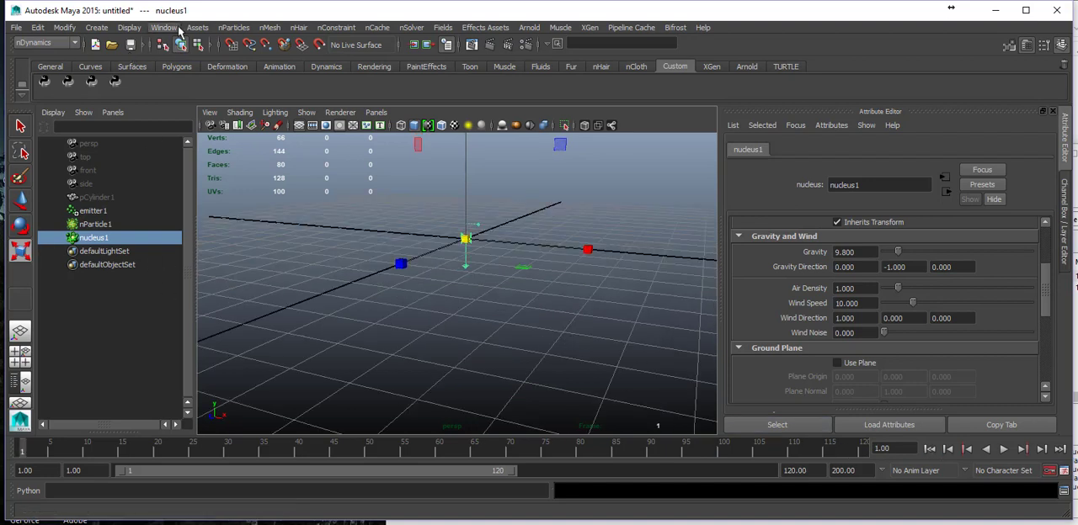
pyautogui.click(233, 27)
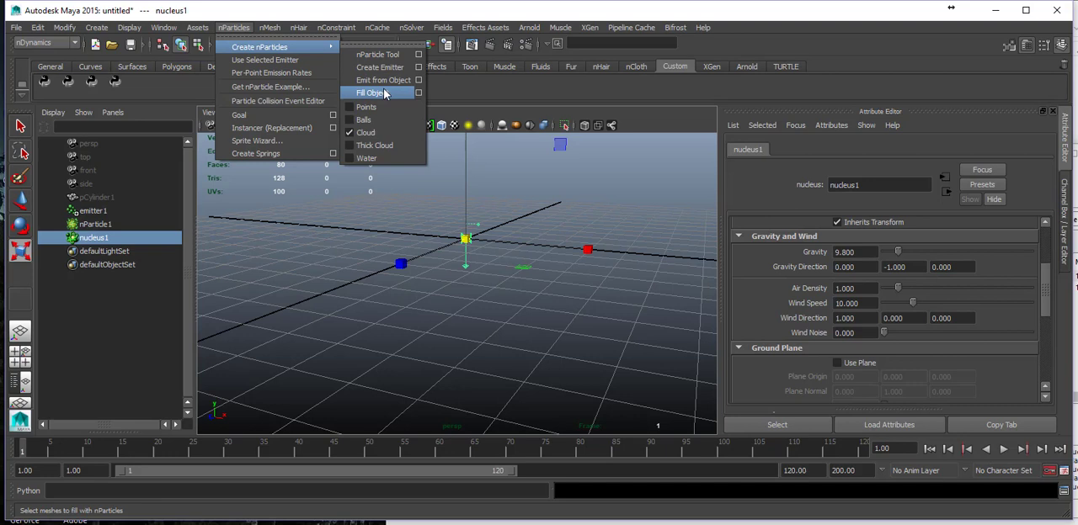
pyautogui.moveTo(380, 66)
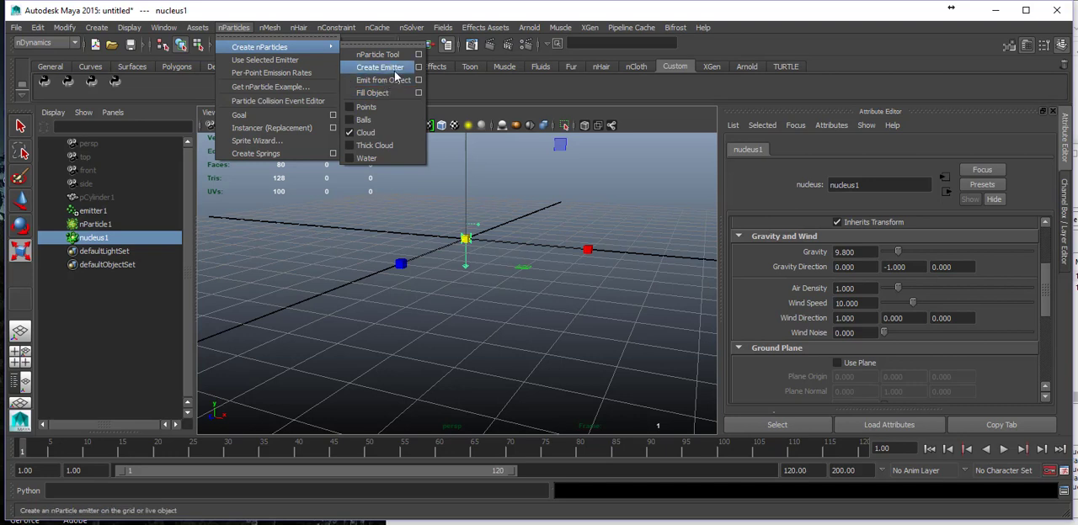
pyautogui.click(380, 67)
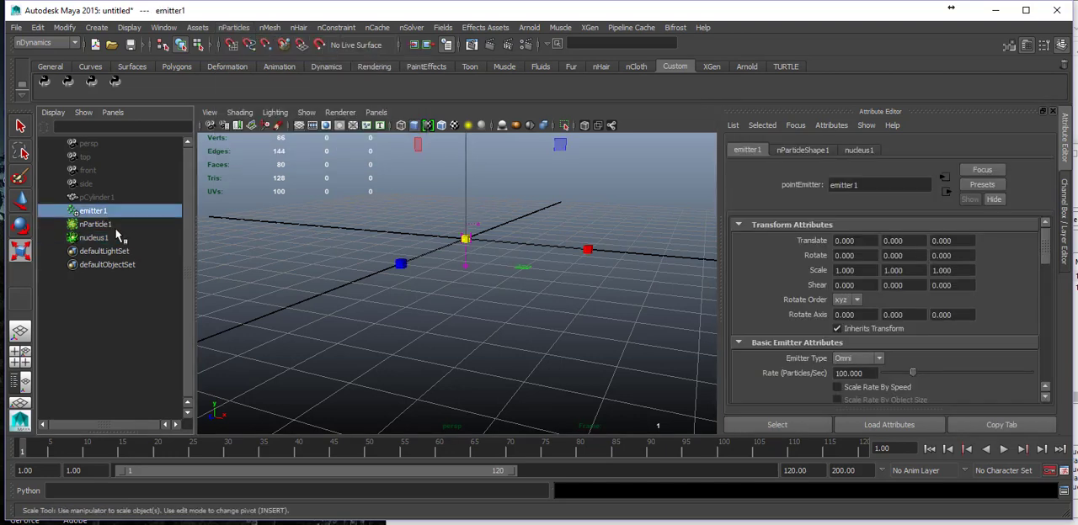
pyautogui.click(92, 237)
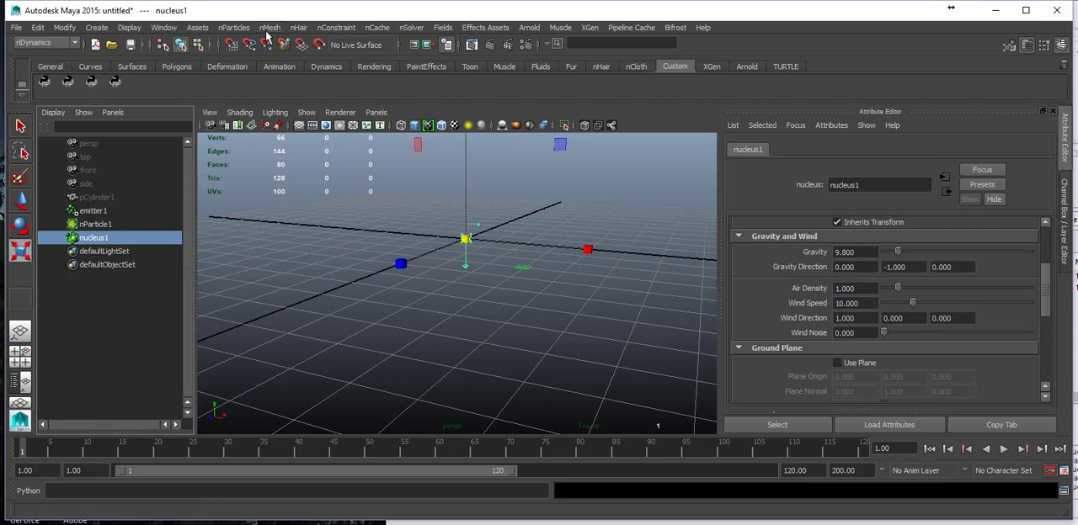
pyautogui.click(271, 27)
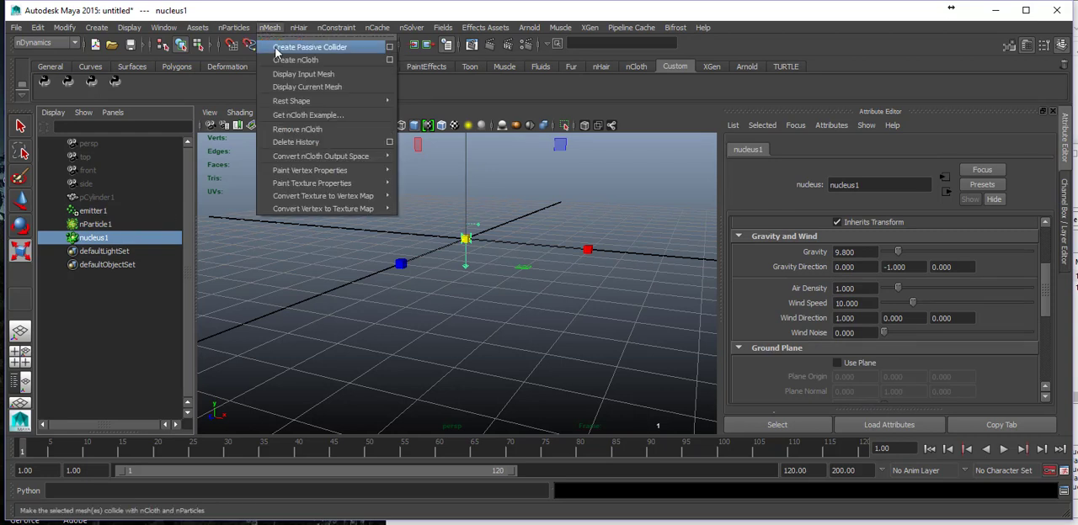
pyautogui.moveTo(323, 195)
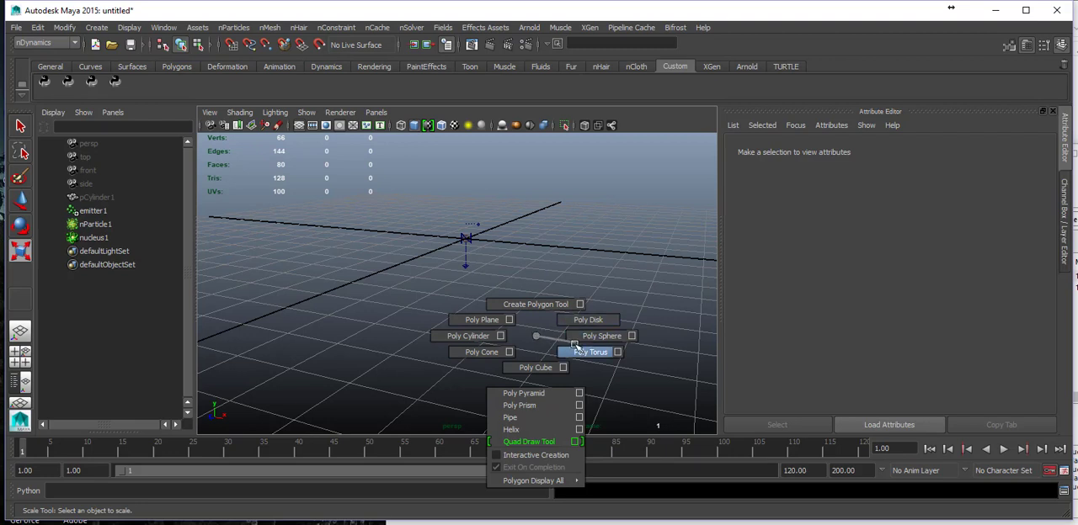
# Create a polygon sphere, switch to shaded display, and scale it larger.
pyautogui.click(602, 336)
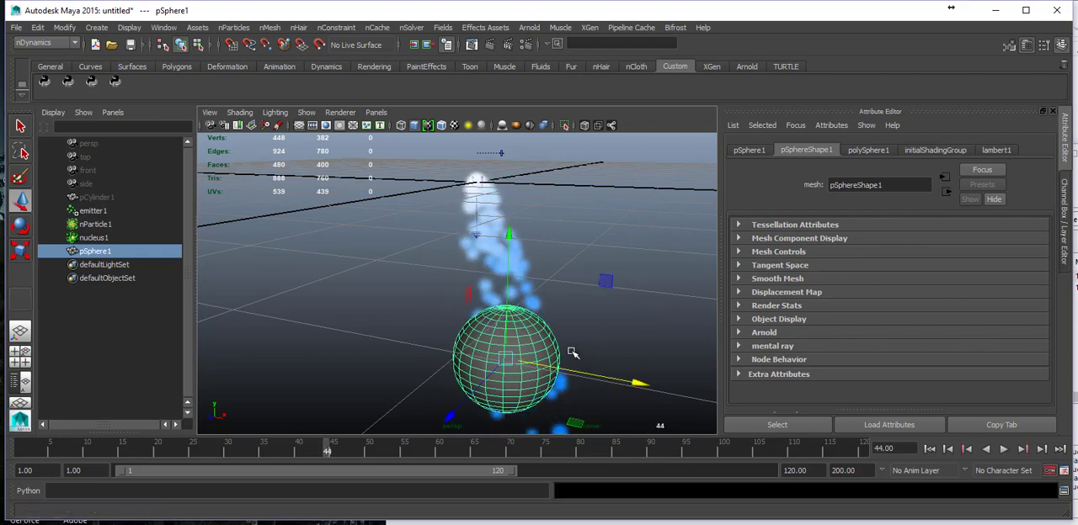
pyautogui.press('5')
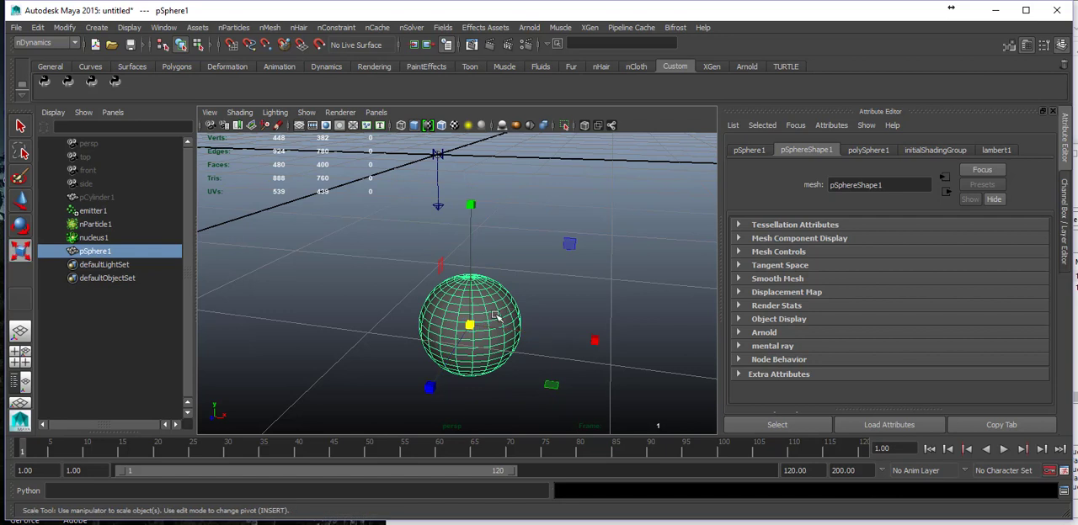
pyautogui.moveTo(470, 324); pyautogui.dragTo(446, 337)
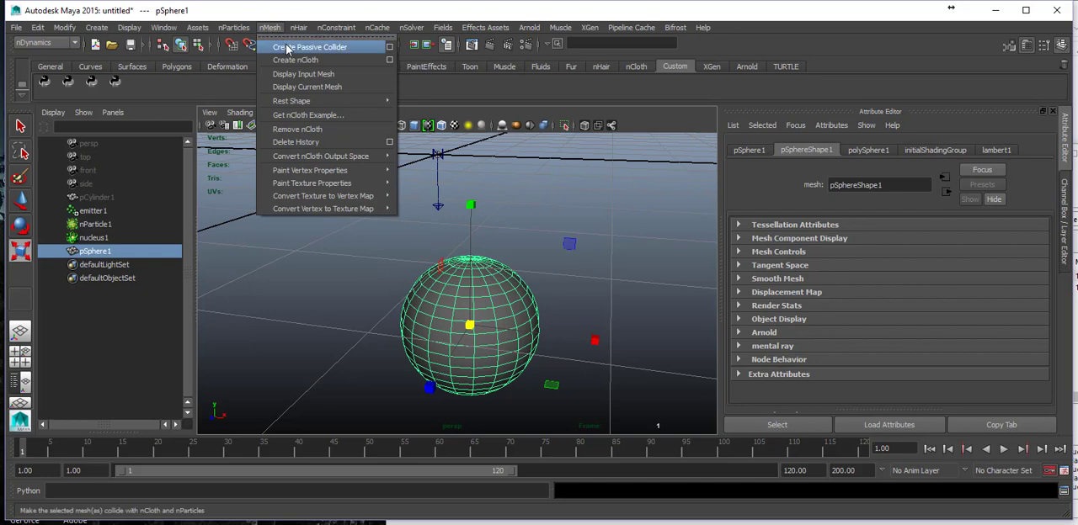
# Make pSphere1 a passive collider, rename nRigid1 to nRigid_sphere, and play the simulation.
pyautogui.click(310, 47)
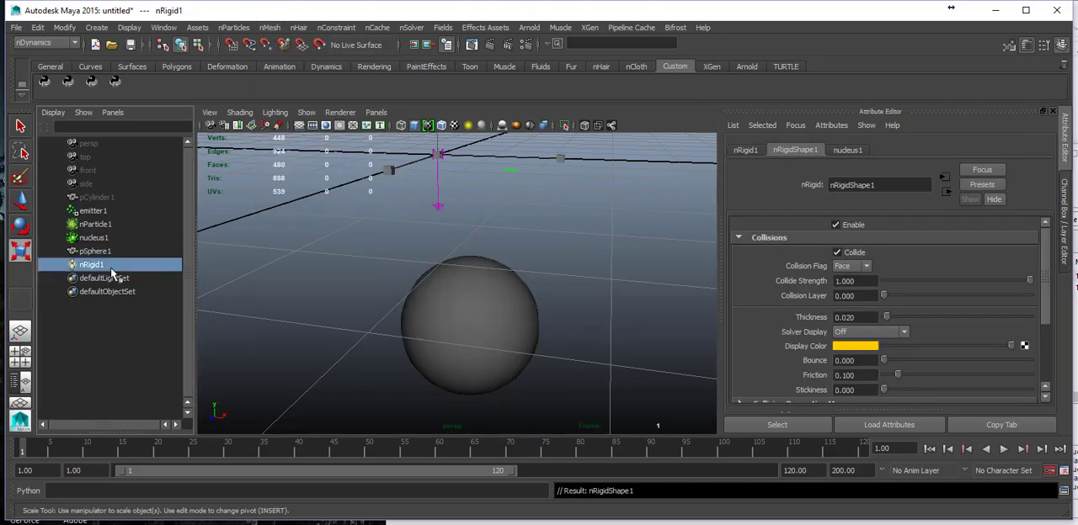
pyautogui.doubleClick(92, 264)
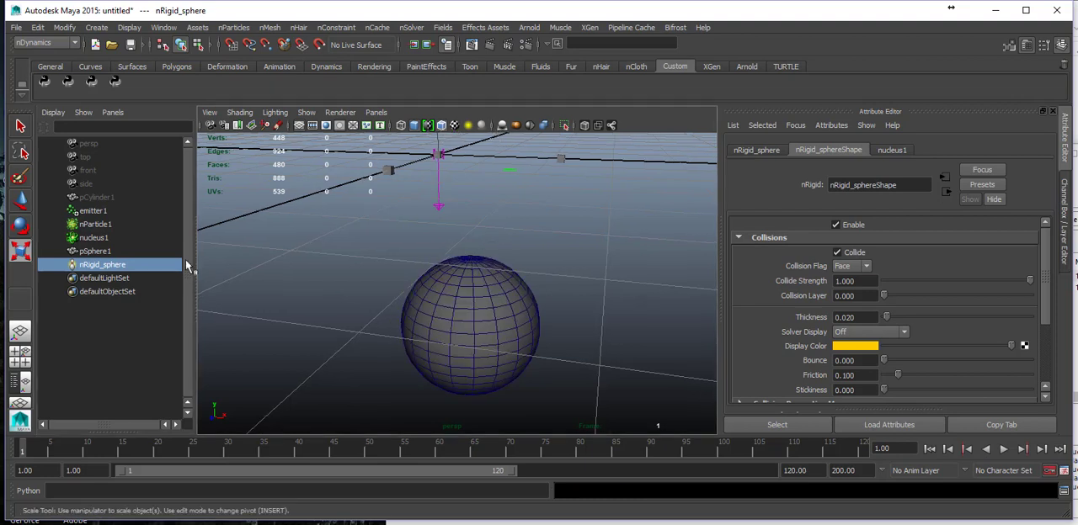
pyautogui.click(95, 251)
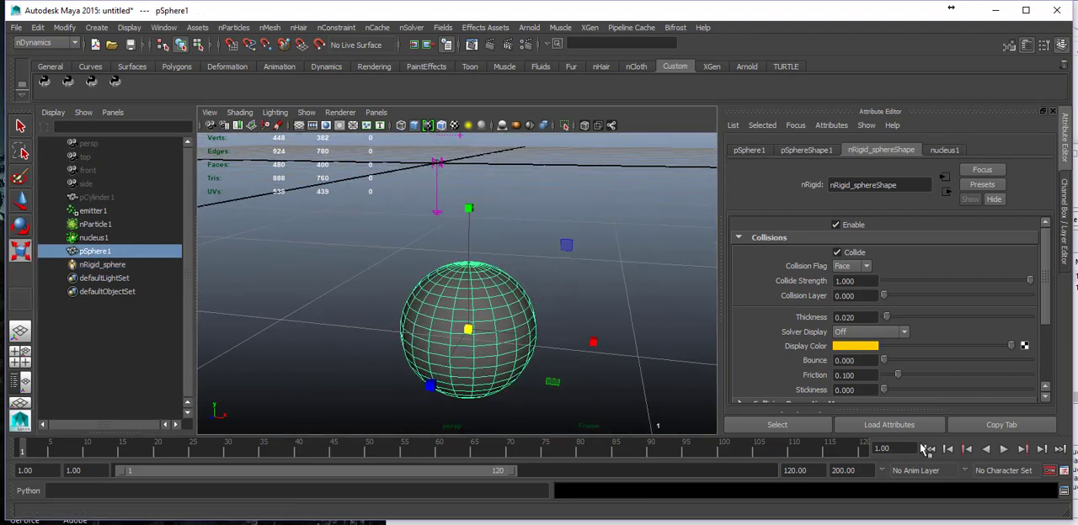
pyautogui.click(1002, 449)
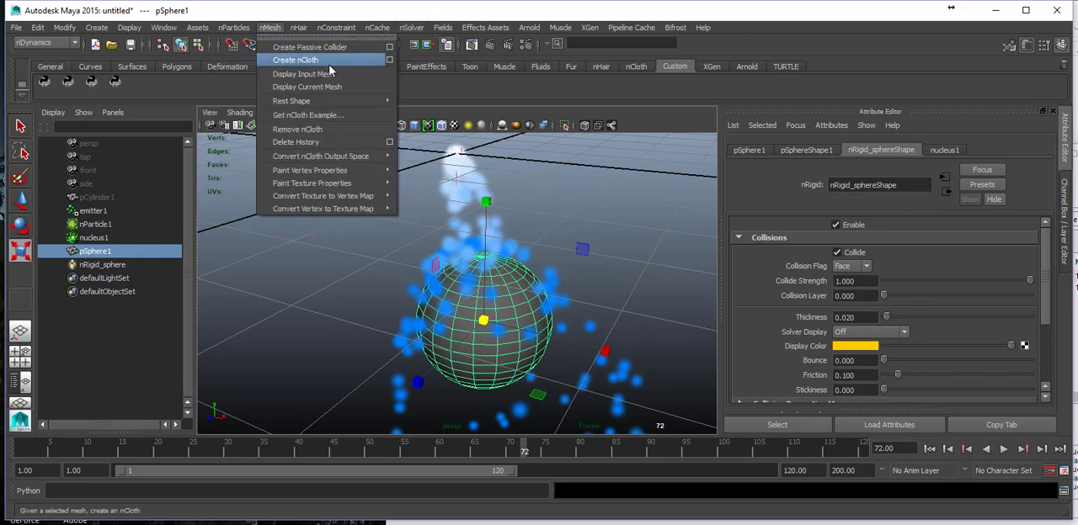
# Close the open nMesh menu.
pyautogui.click(294, 59)
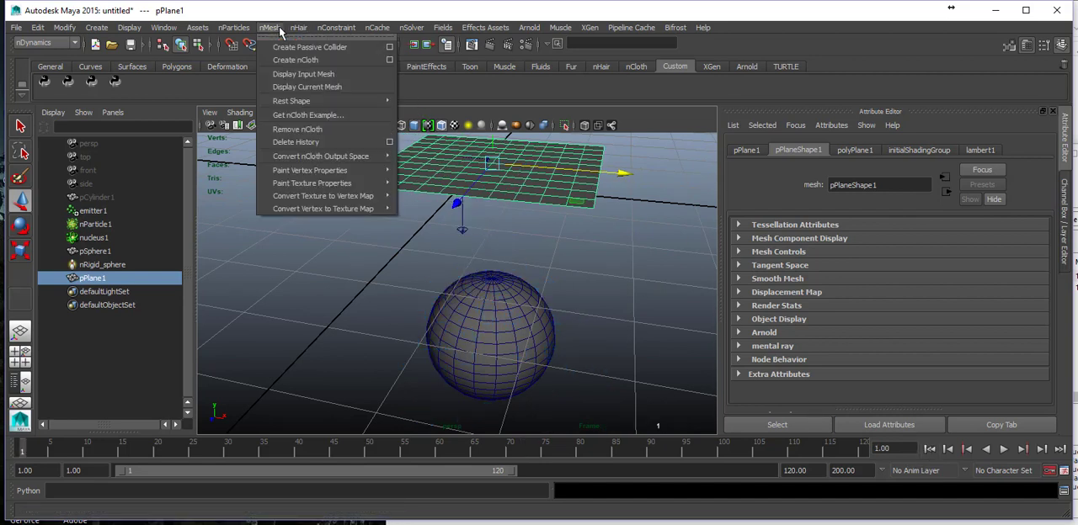
# Convert pPlane1 to nCloth, rename nCloth1 to nCloth_pPlane1, then clear the selection.
pyautogui.click(296, 60)
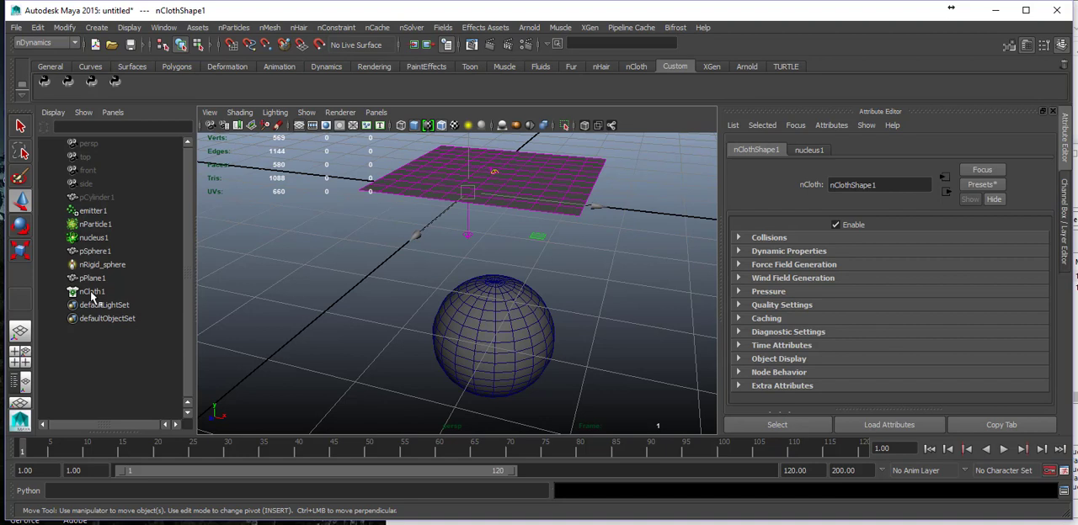
pyautogui.click(92, 291)
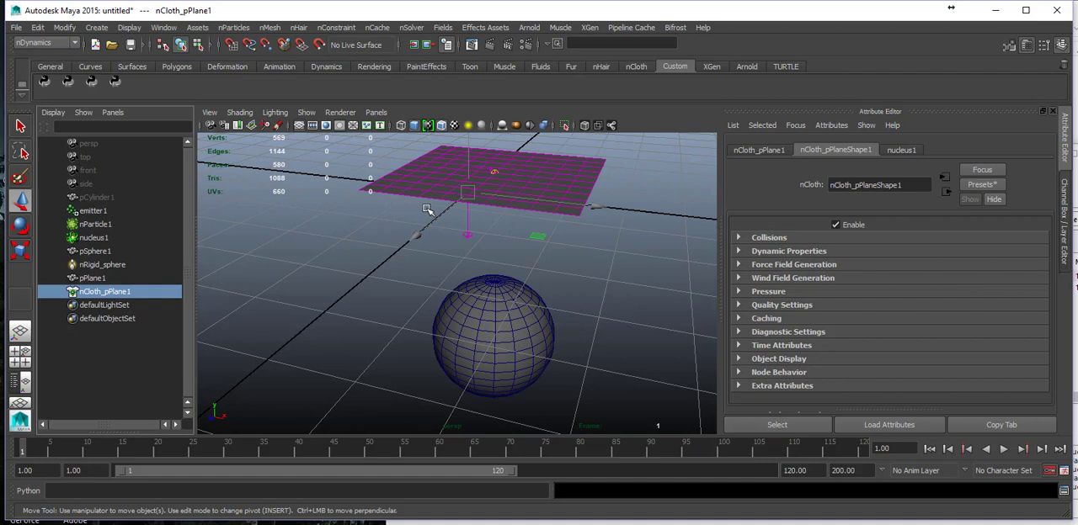
pyautogui.click(93, 278)
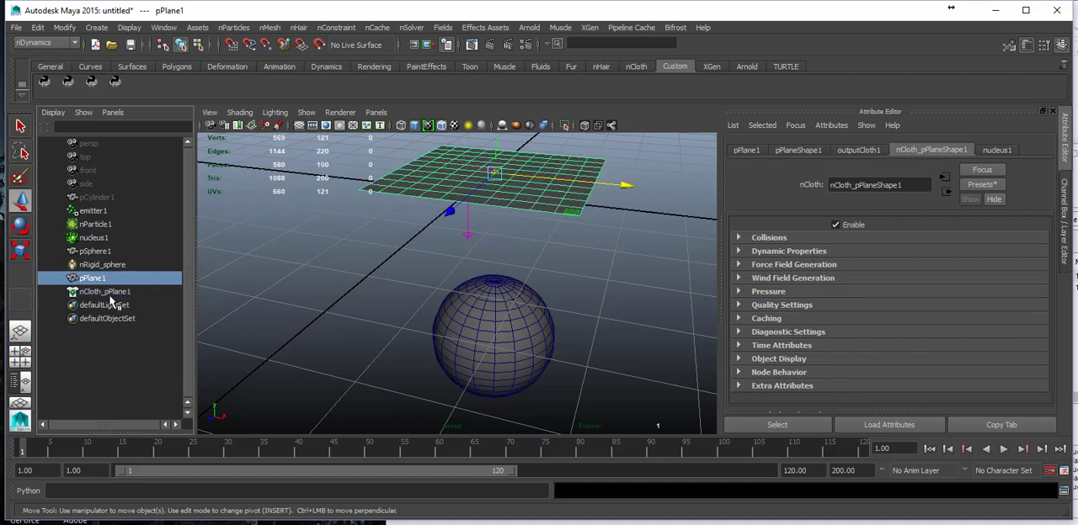
pyautogui.click(286, 289)
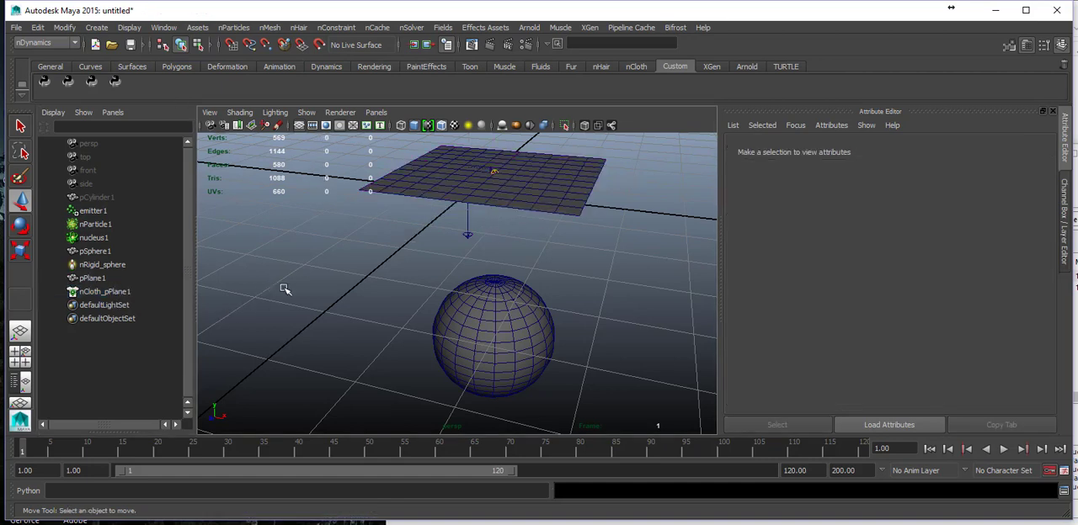
pyautogui.click(1003, 449)
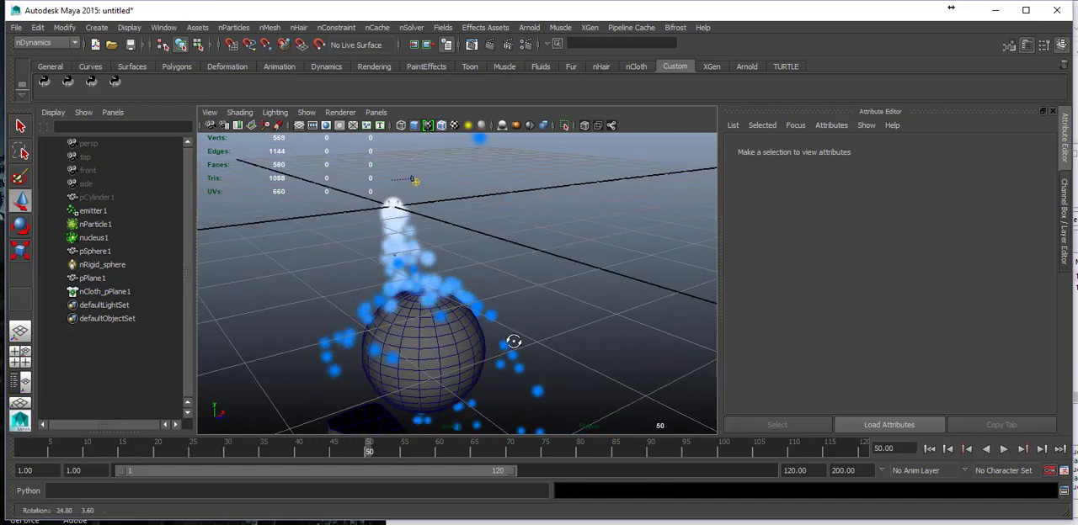
pyautogui.click(1003, 449)
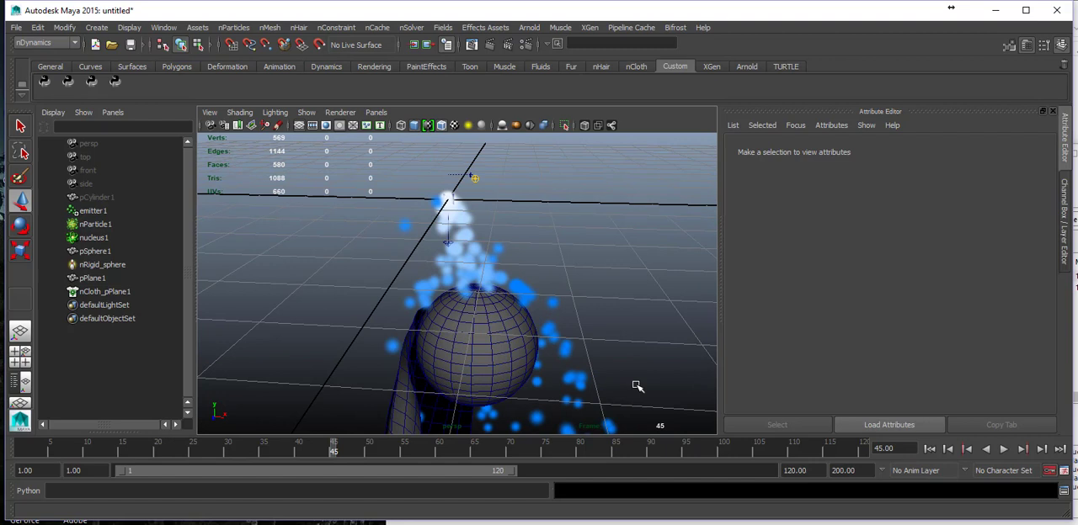
pyautogui.click(930, 449)
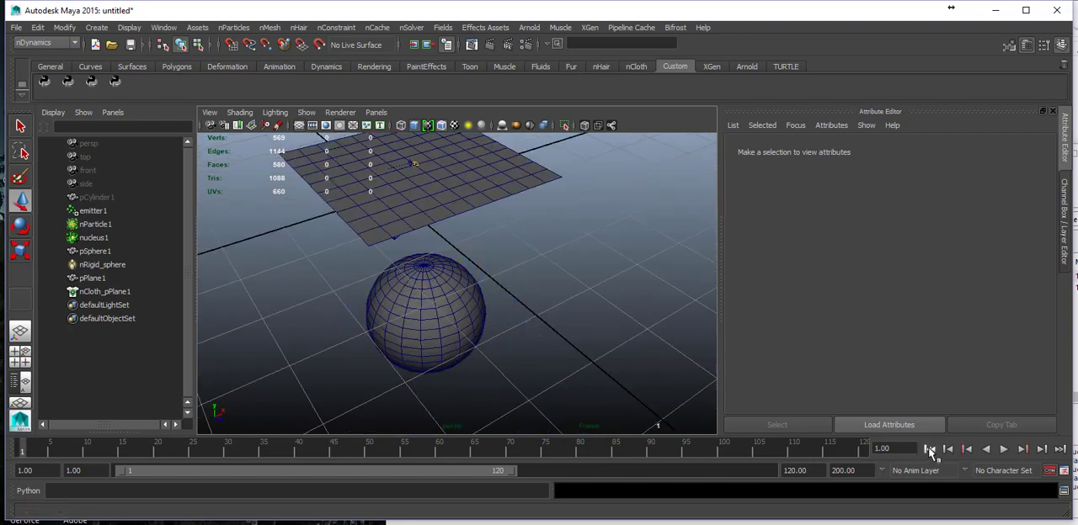
pyautogui.click(929, 448)
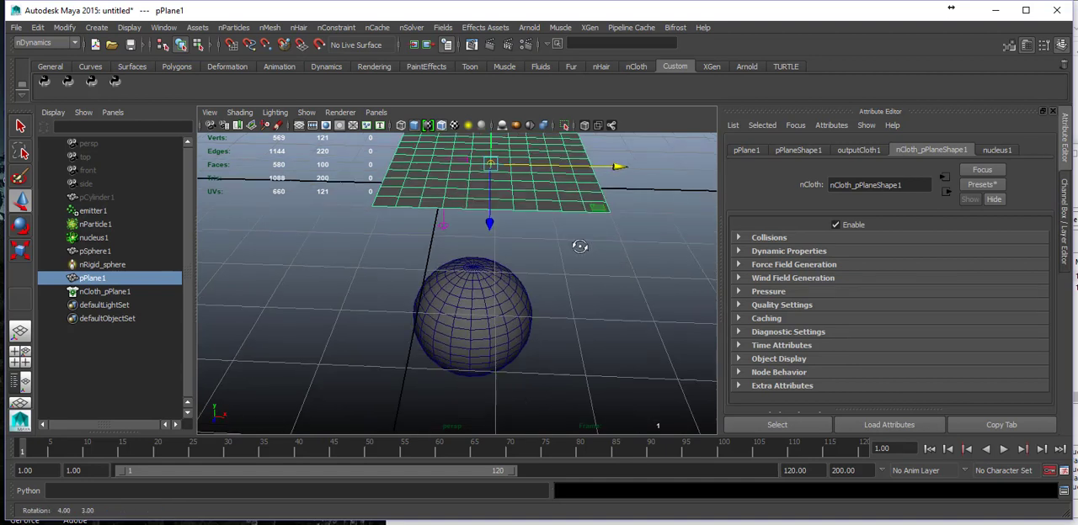
pyautogui.click(1003, 449)
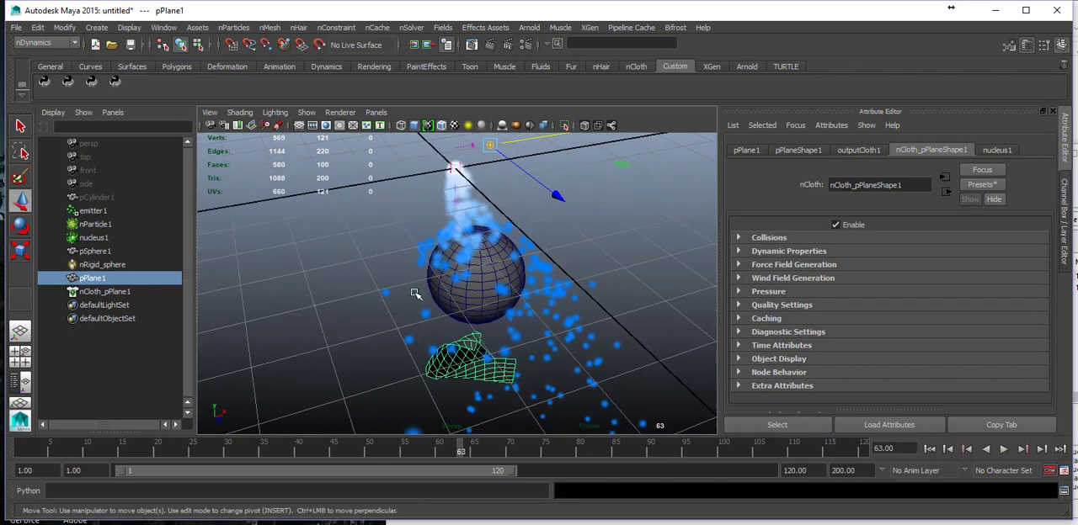
pyautogui.click(1003, 449)
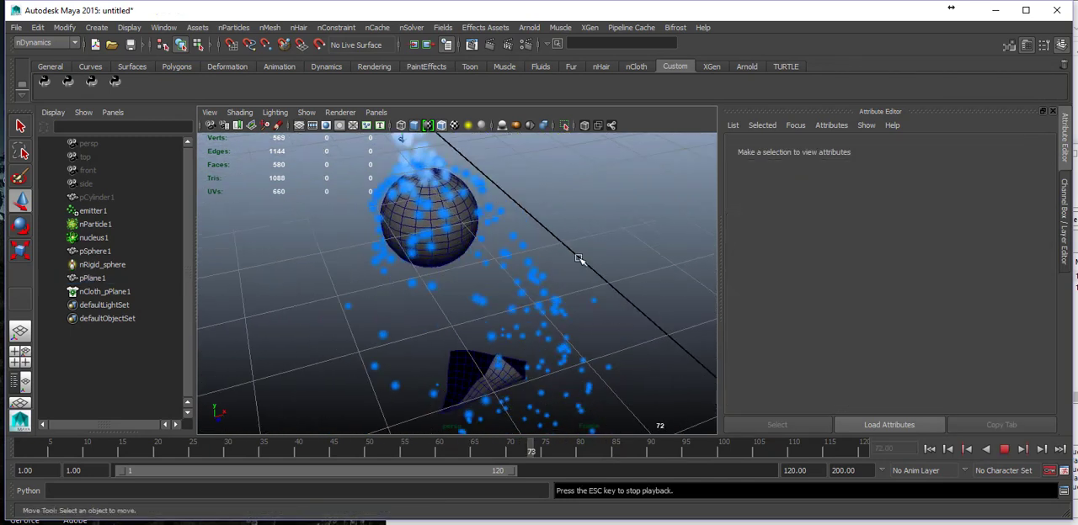
pyautogui.click(929, 448)
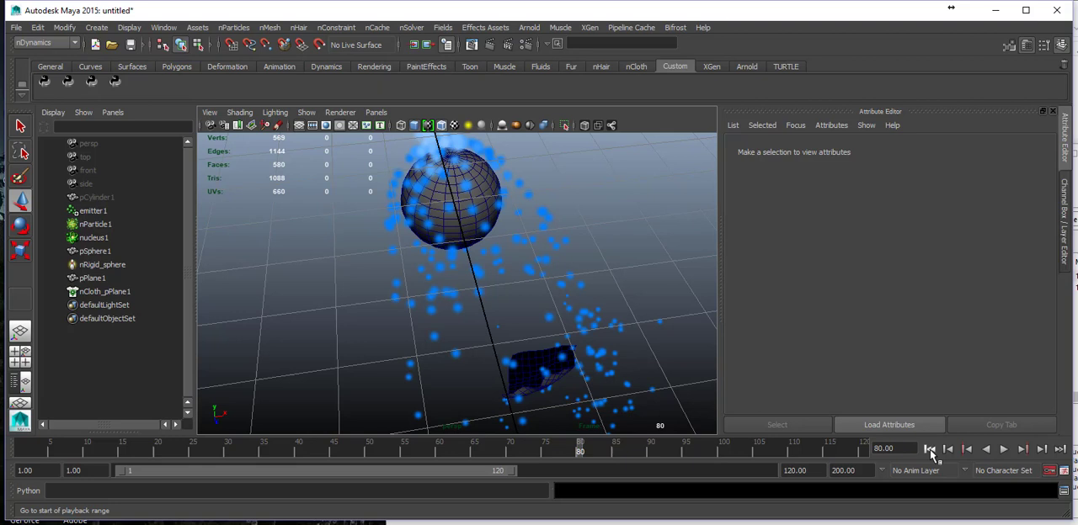
pyautogui.click(930, 449)
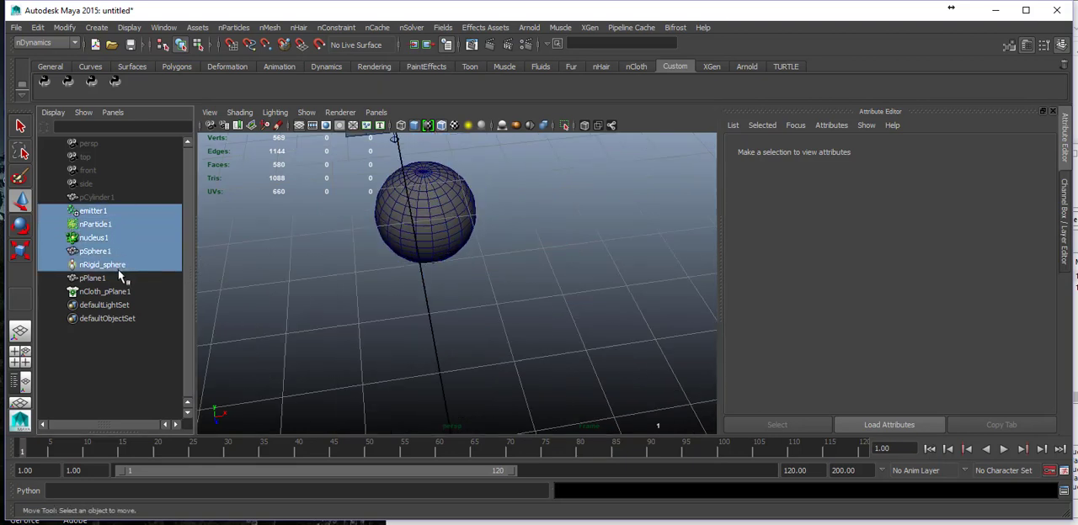
# Select pPlane1 to place it above the sphere, then select pSphere1.
pyautogui.click(93, 278)
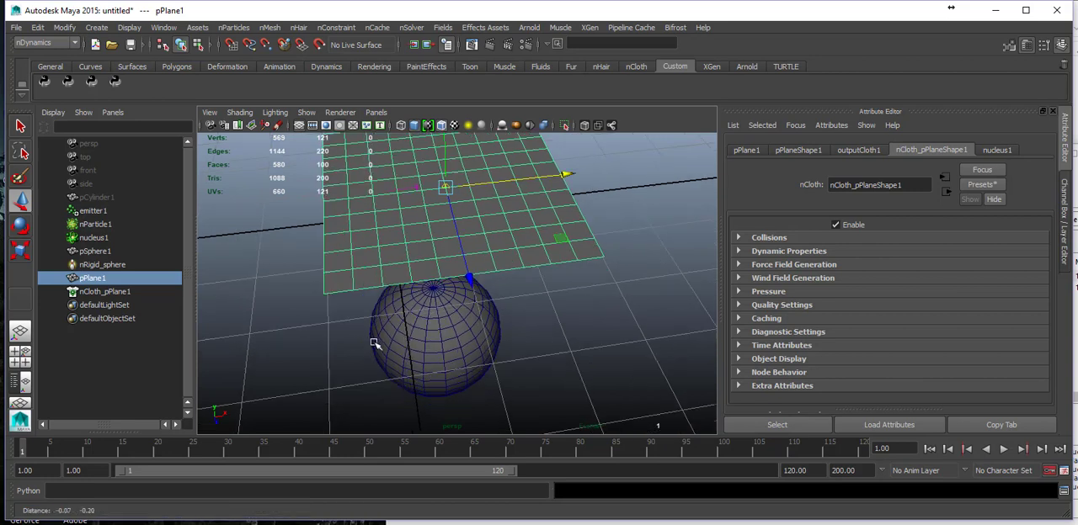
pyautogui.moveTo(437, 354)
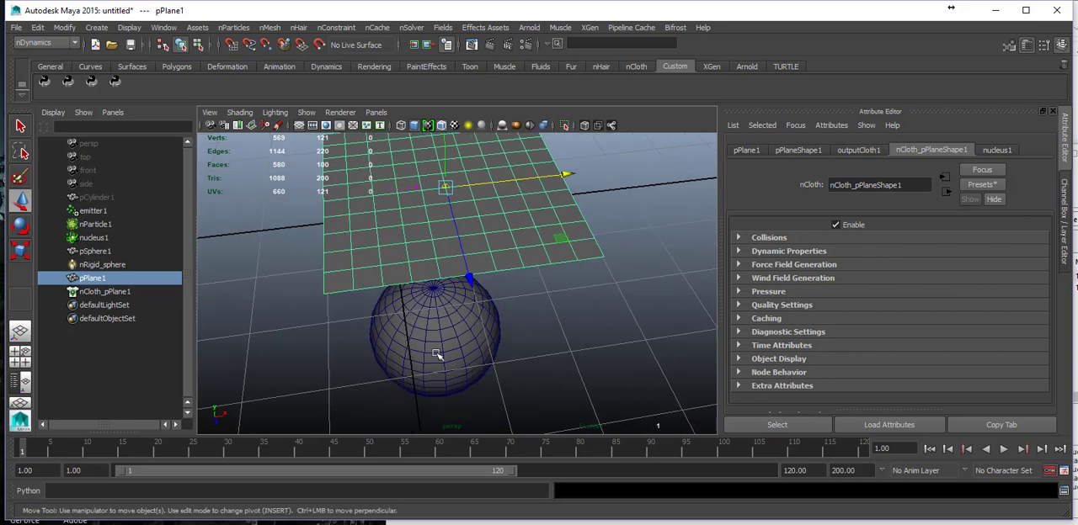
pyautogui.moveTo(421, 257)
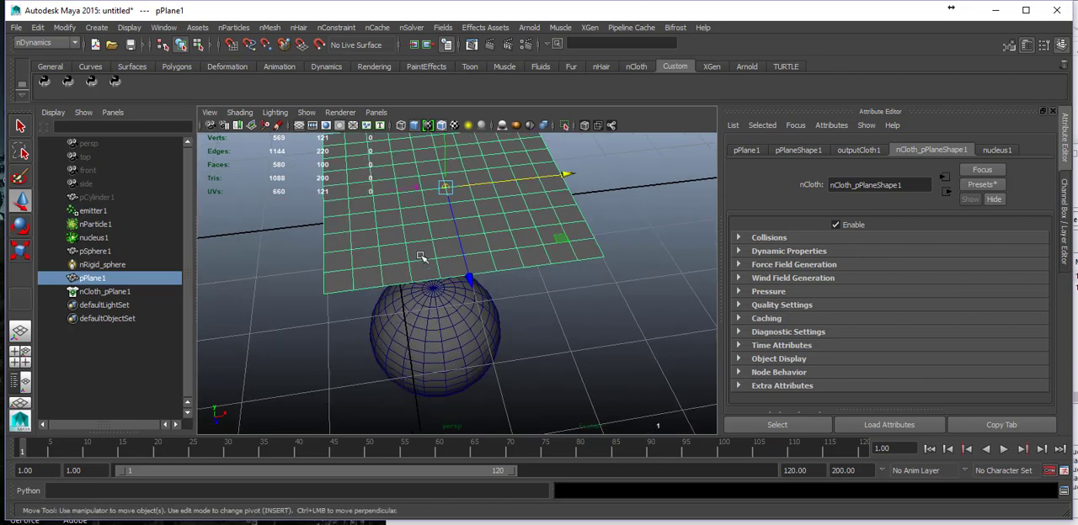
pyautogui.moveTo(108, 251)
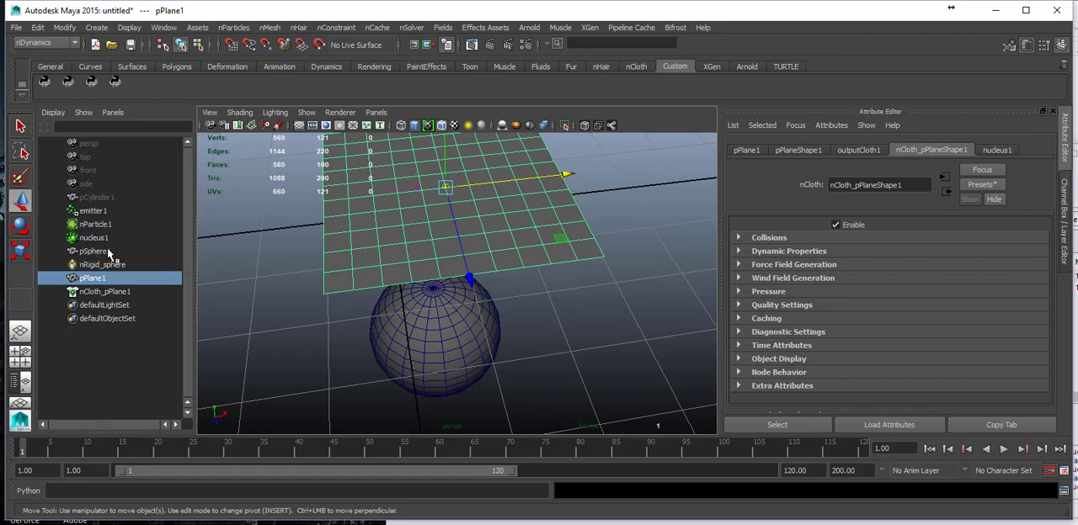
pyautogui.click(103, 264)
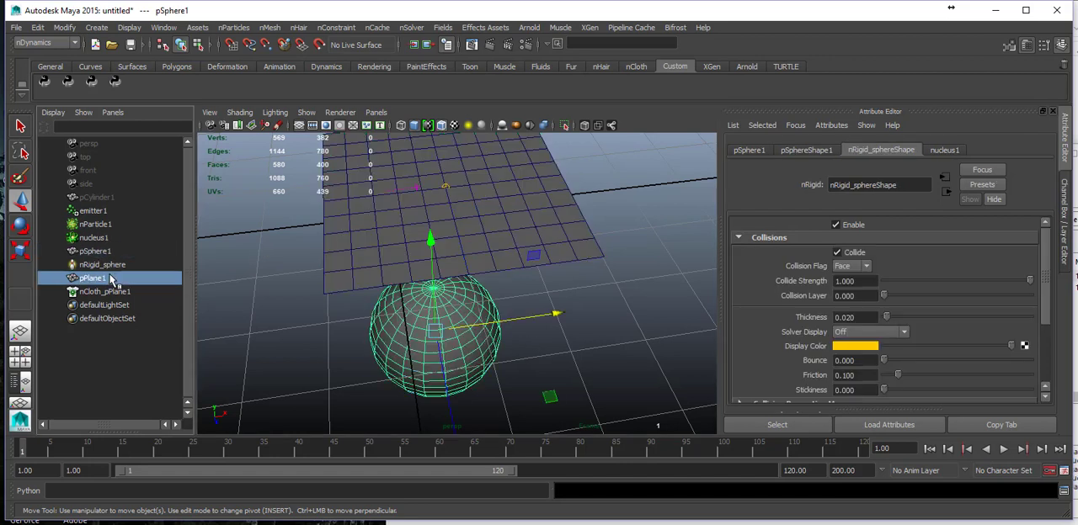